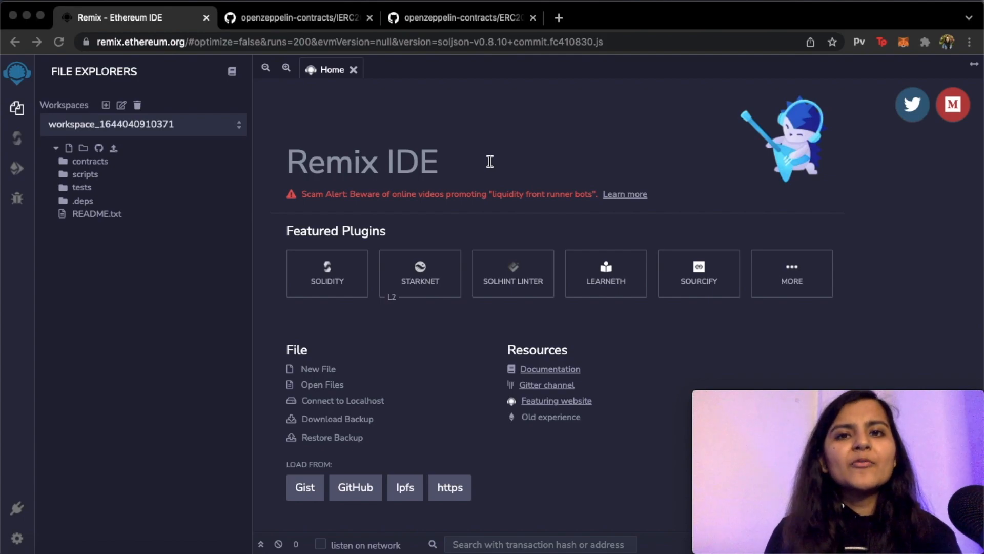
mouse_move(461, 153)
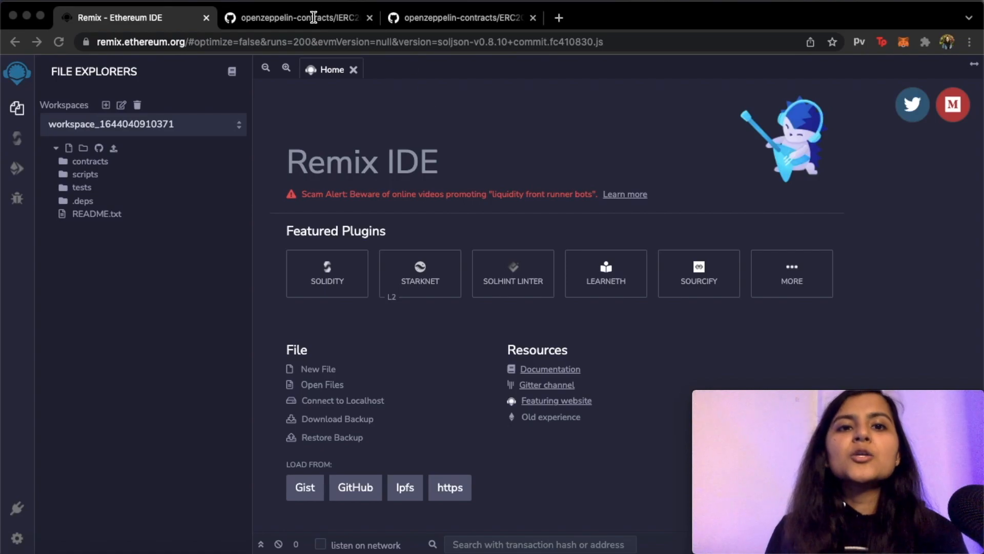
Step: Read through OpenZeppelin's IERC20 interface on GitHub, noting the transfer function
click(295, 17)
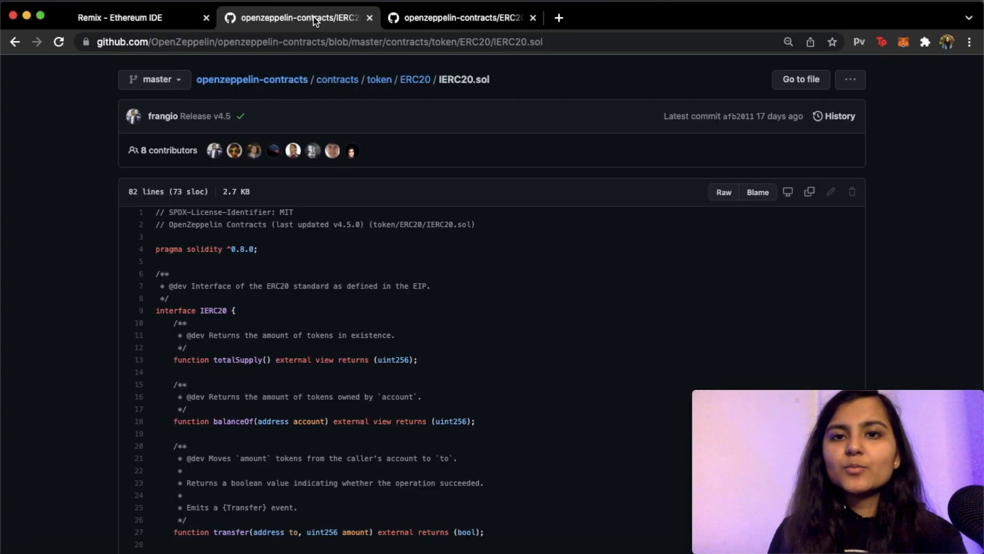
mouse_move(486, 256)
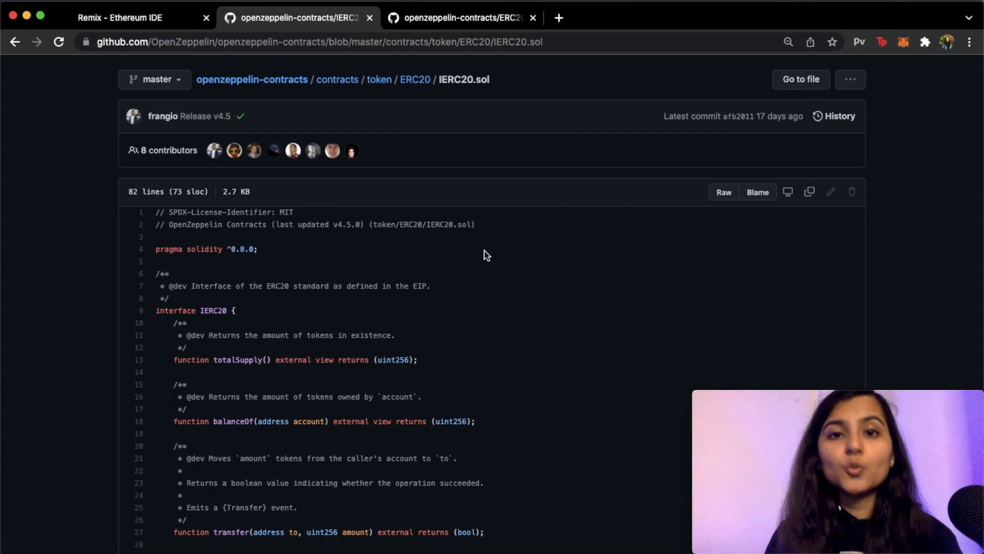
scroll(down, 3)
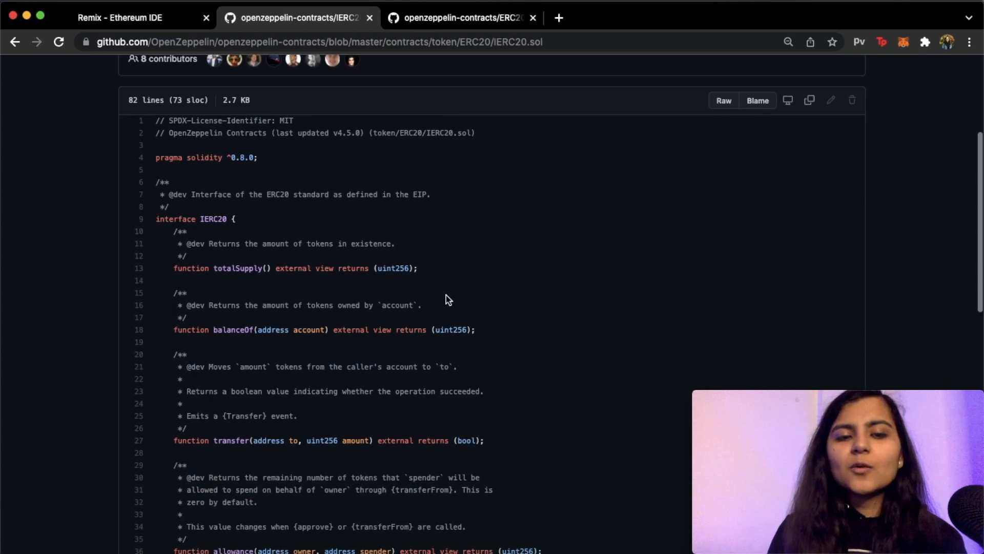
double_click(233, 329)
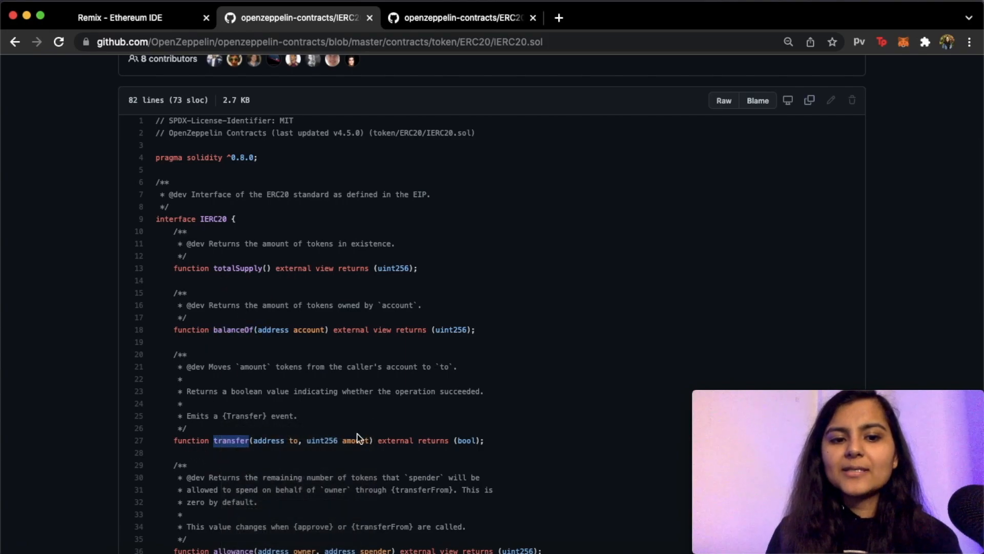
scroll(down, 3)
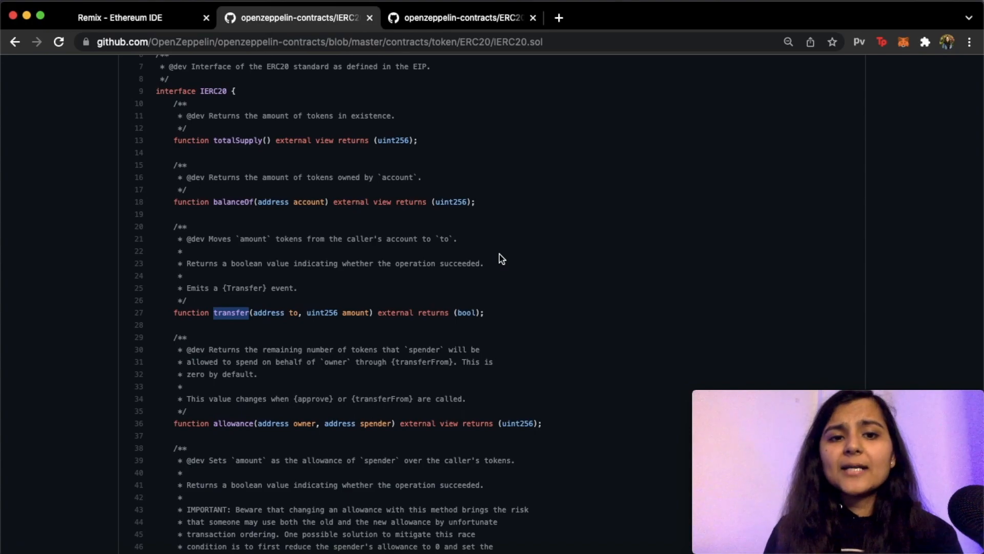
scroll(down, 3)
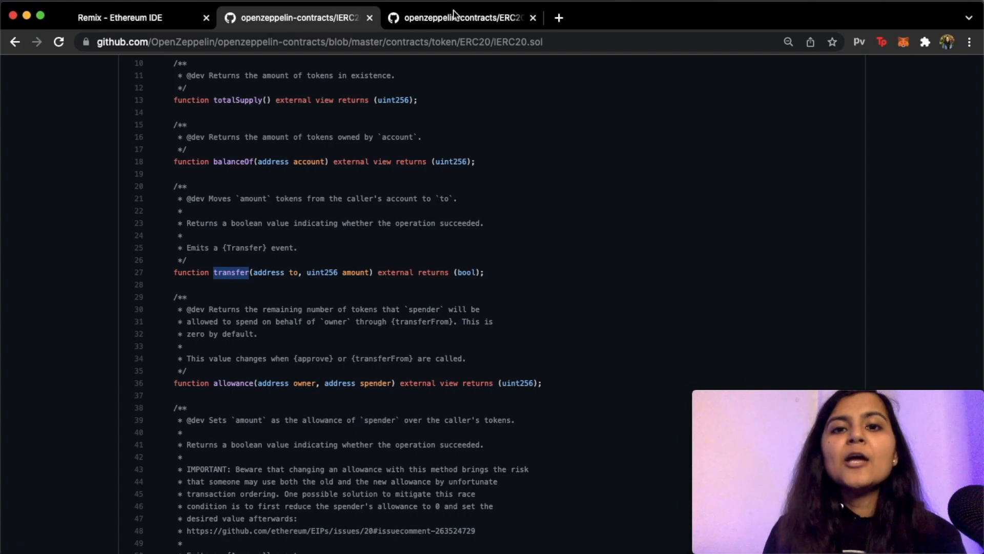
Step: Scroll the ERC20.sol implementation down to its name-and-symbol constructor
click(461, 17)
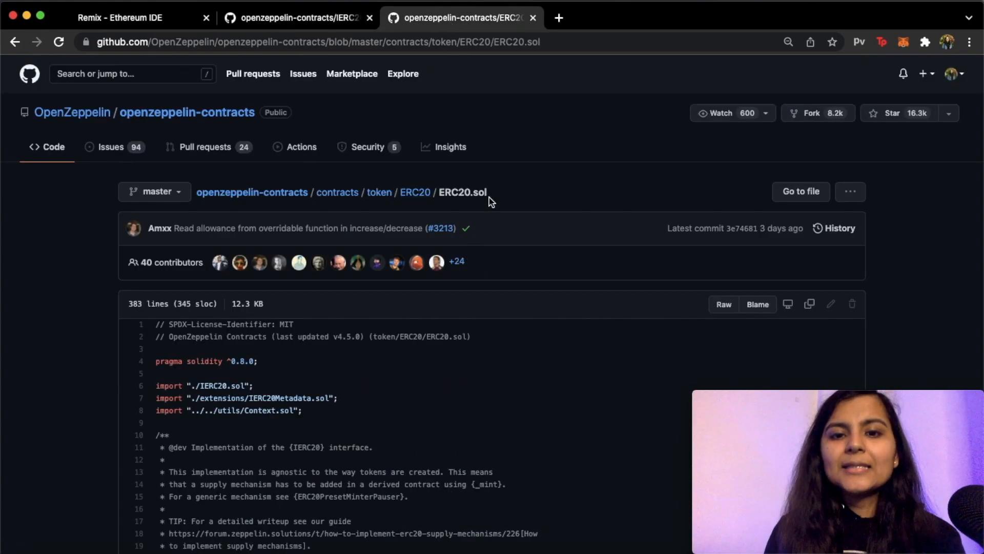
scroll(down, 3)
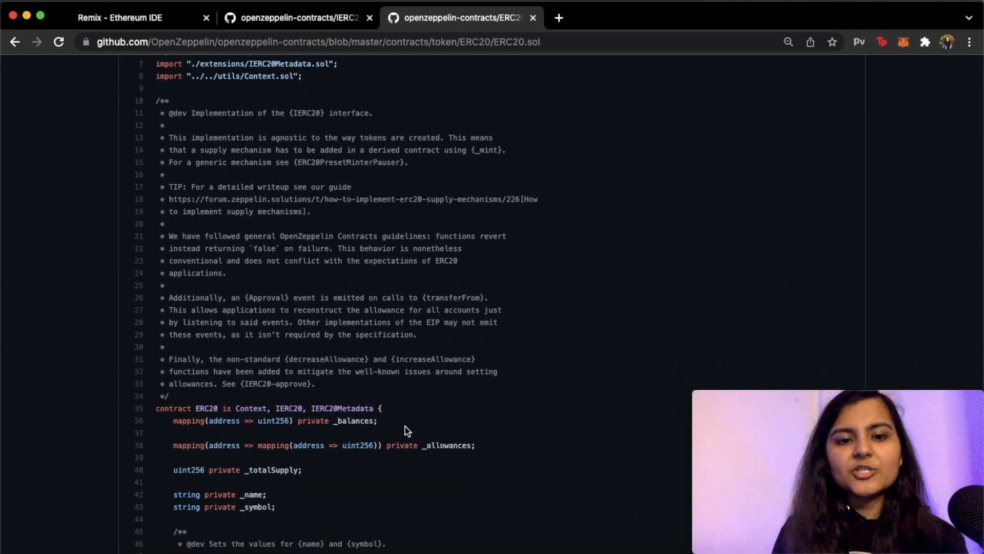
scroll(down, 3)
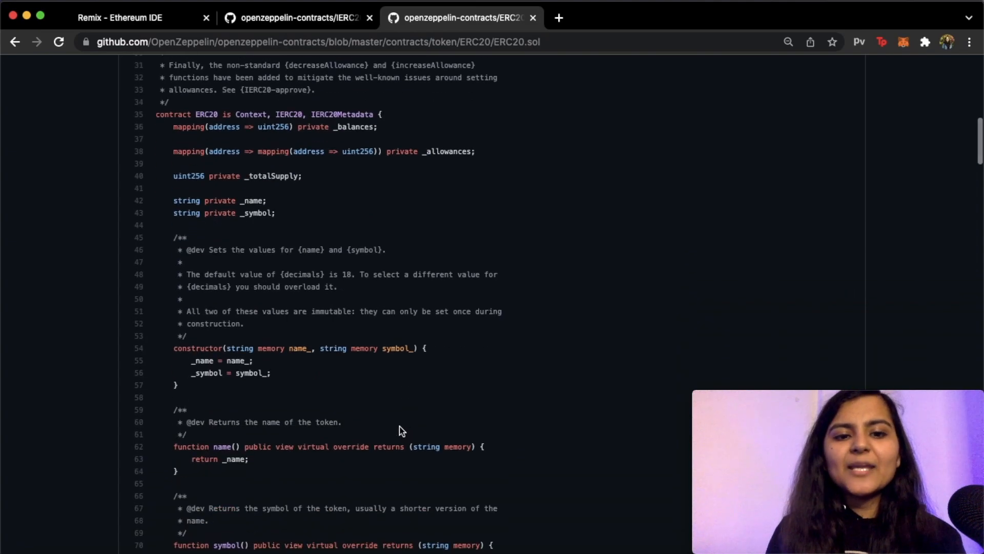
scroll(down, 3)
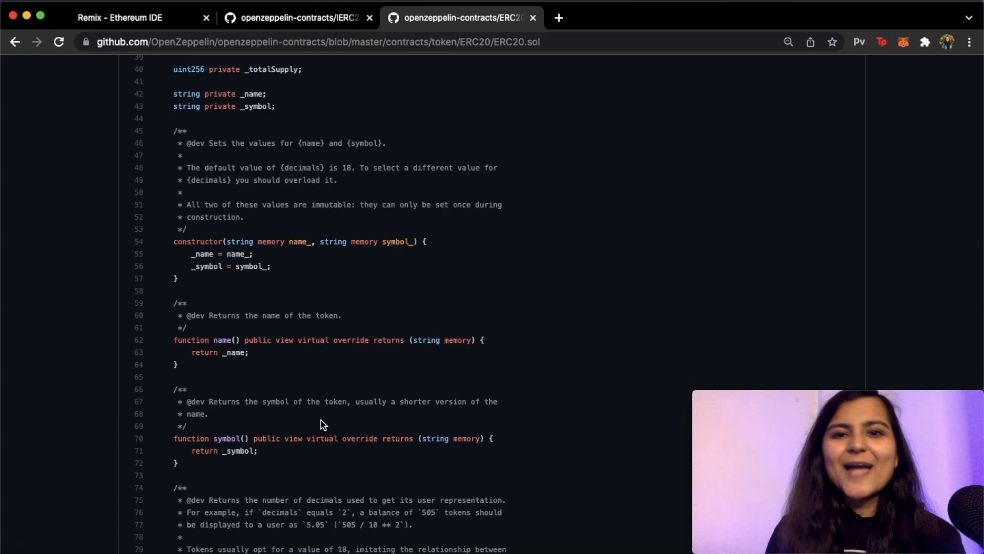
mouse_move(494, 201)
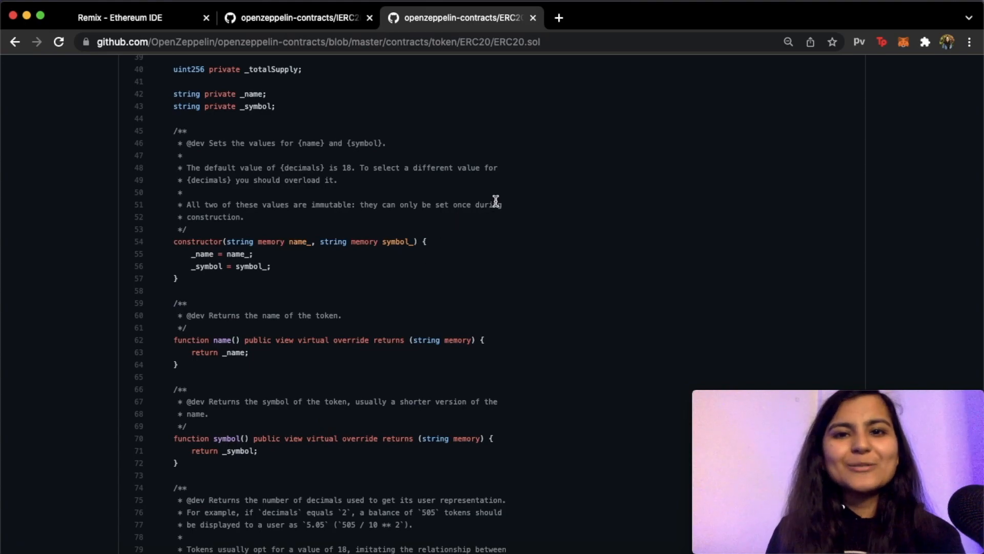
Step: Create a new Token.sol file in the Remix contracts folder
click(119, 18)
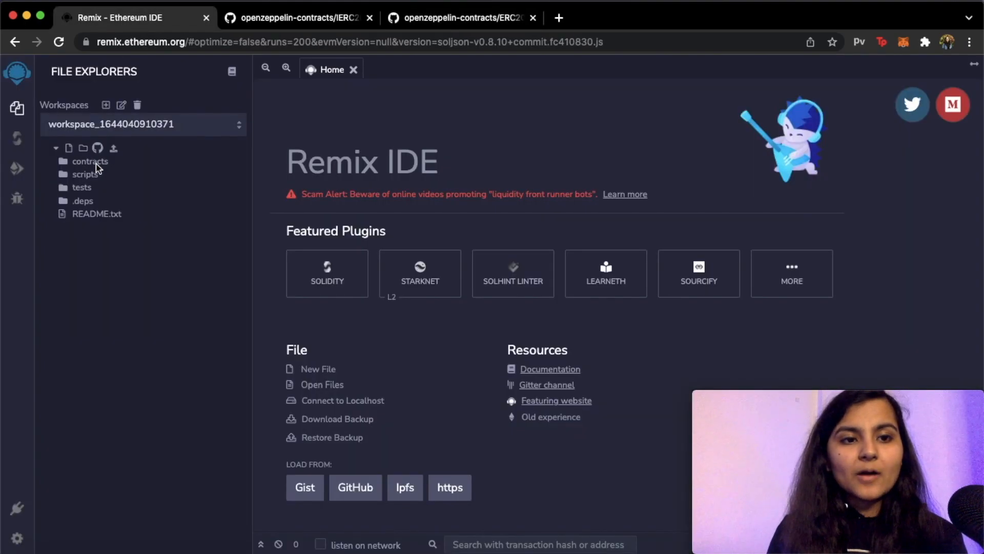
click(90, 161)
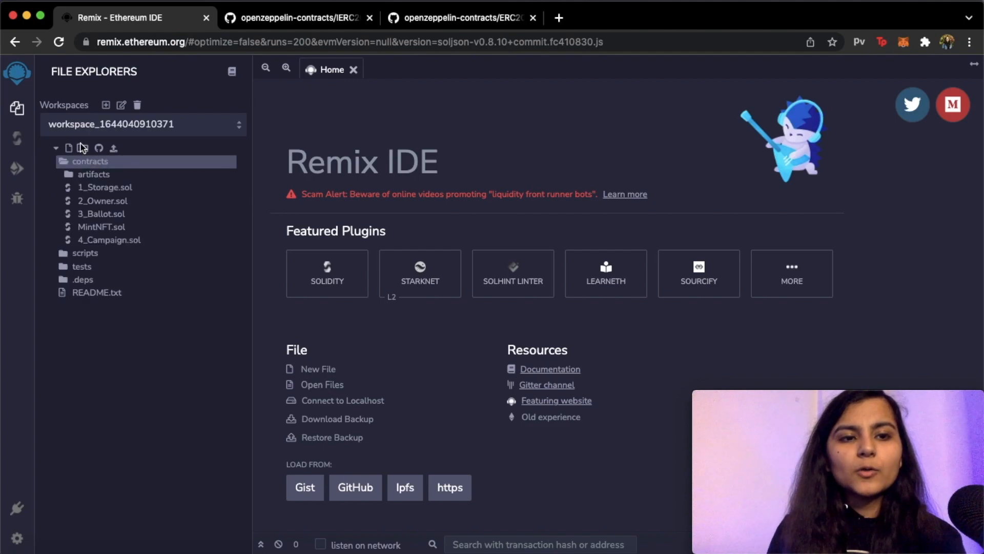
click(69, 148)
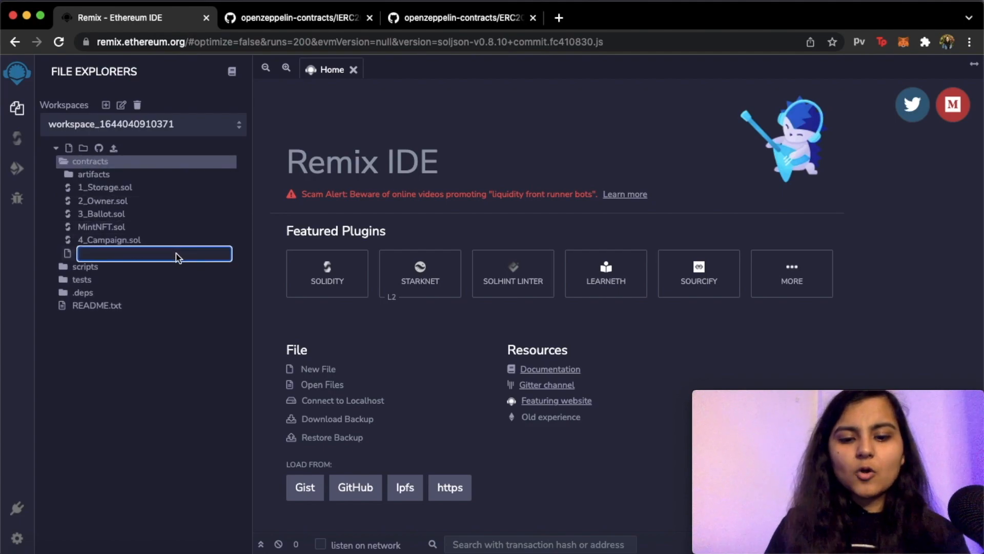
text(Token.sol)
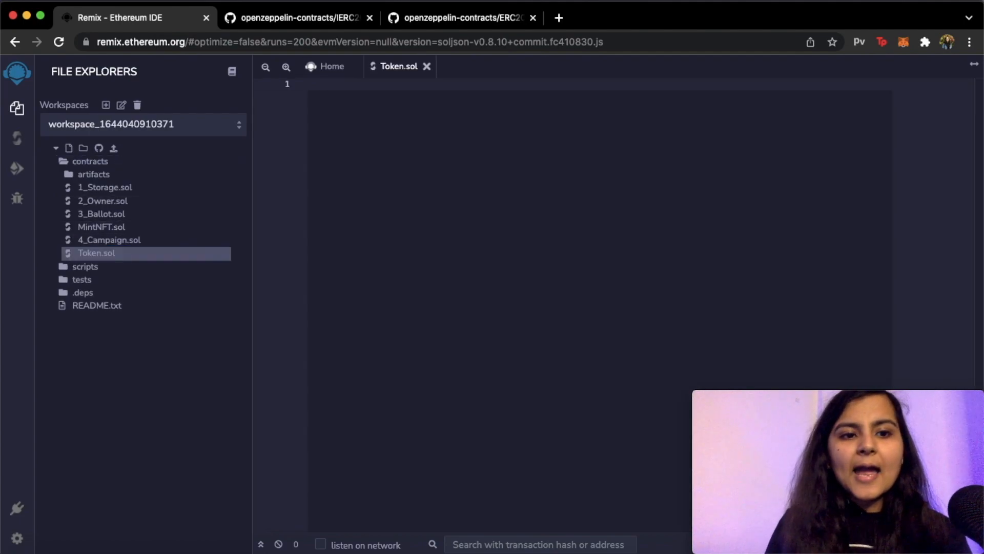
Step: Reuse MintNFT.sol's SPDX and pragma header lines and begin the import statement
click(376, 89)
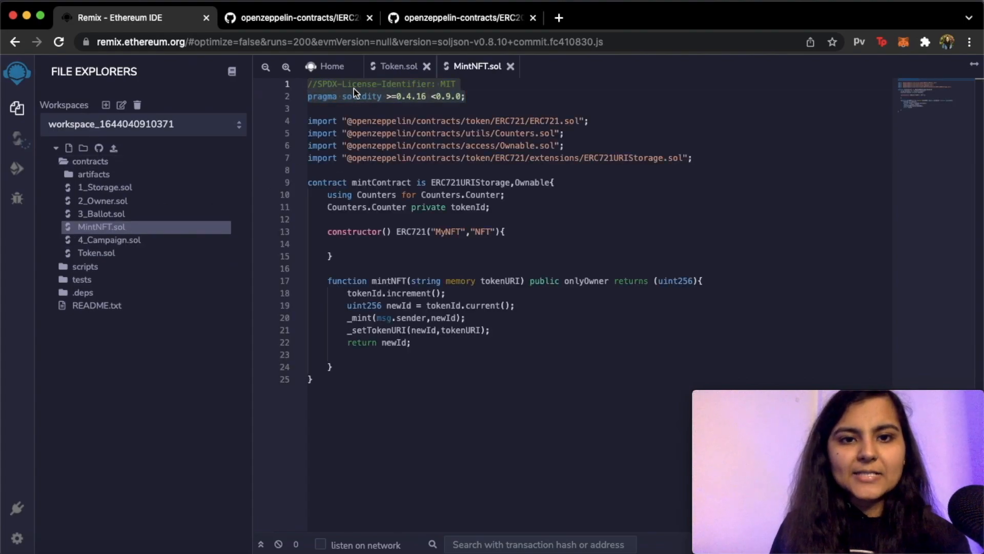
text(impor)
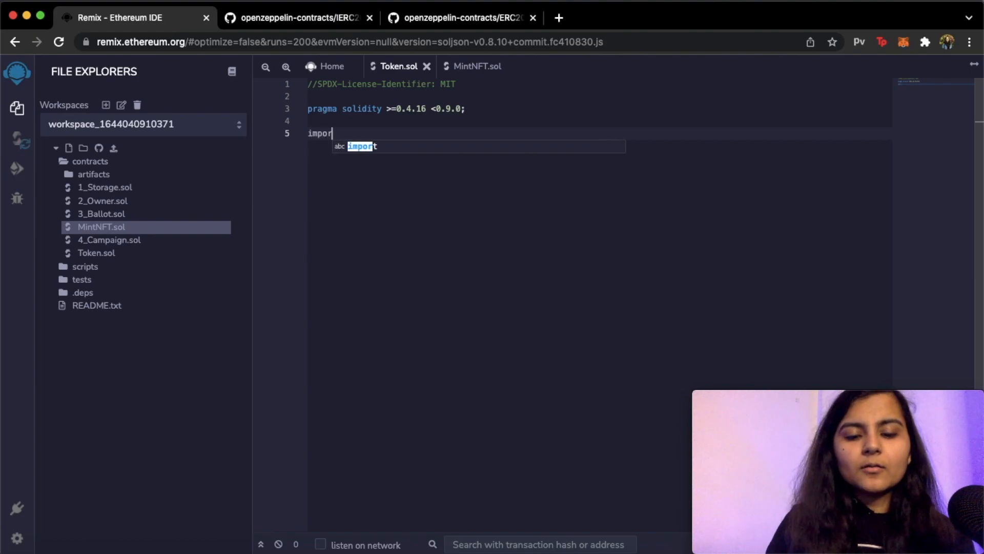
Step: Import ERC20.sol using OpenZeppelin's GitHub URL copied from the address bar
click(462, 18)
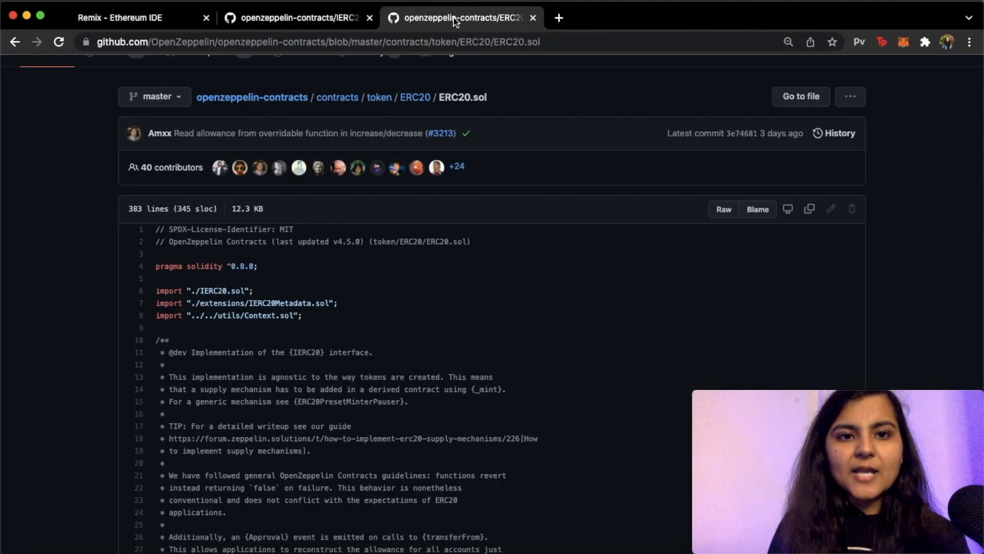
click(308, 41)
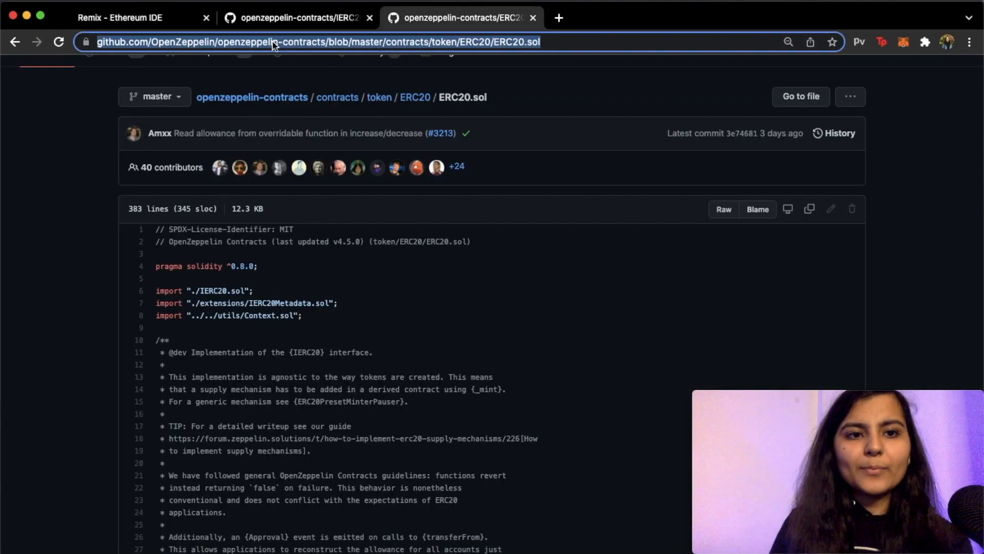
click(119, 17)
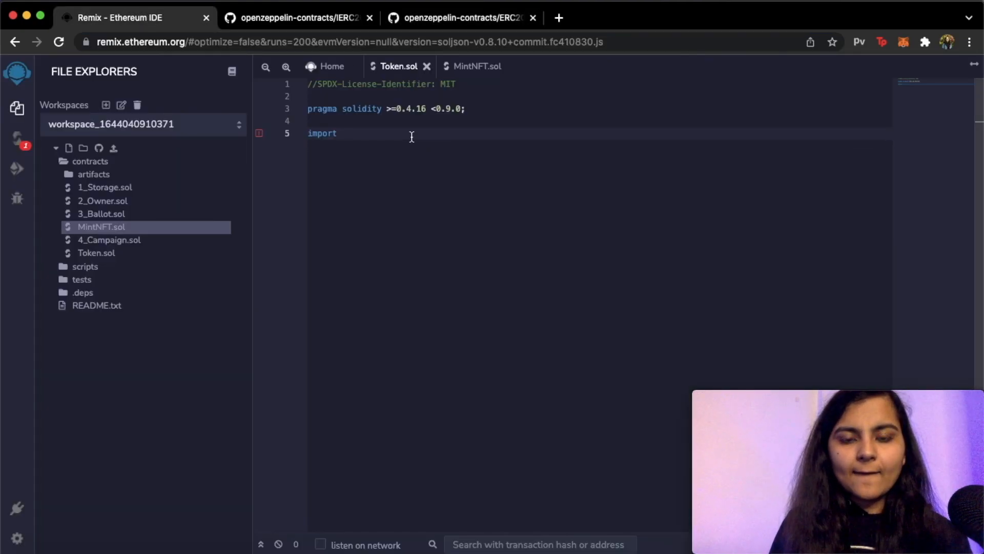
text("https://github.com/OpenZeppelin/openzeppelin-contracts/blob/master/contracts/token/ERC20/ERC20.sol";)
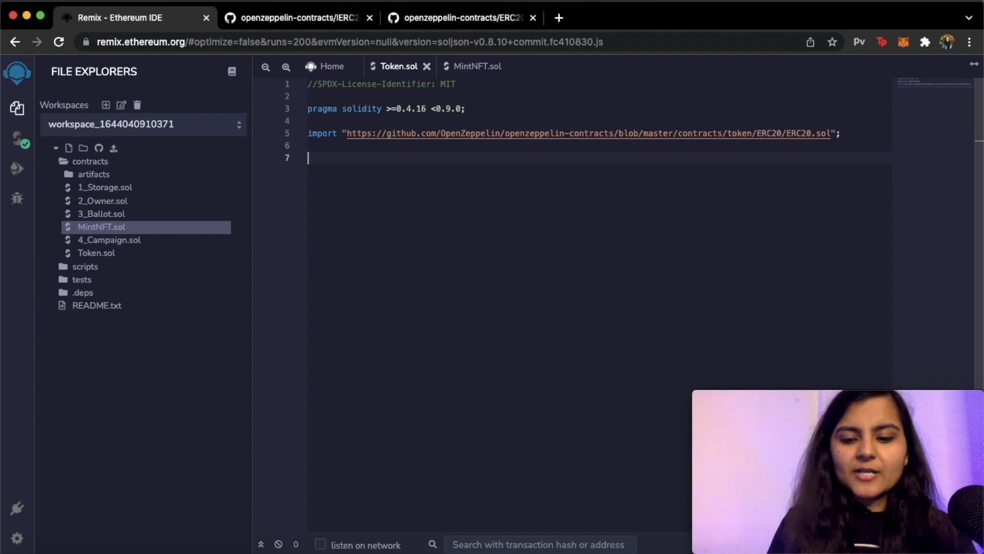
Step: Declare contract Token is ERC20, checking ERC20's constructor name and symbol assignments
text(contract Token)
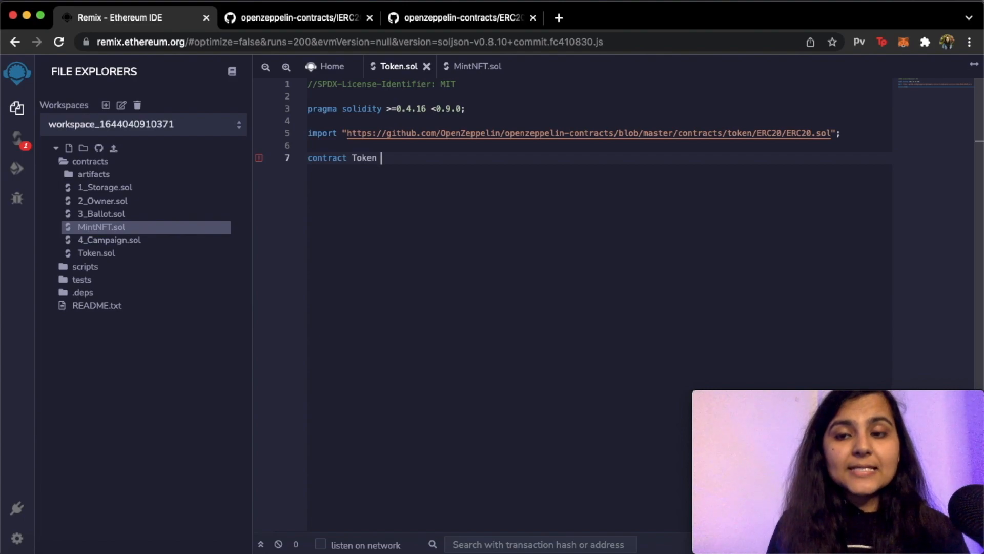
text(is E)
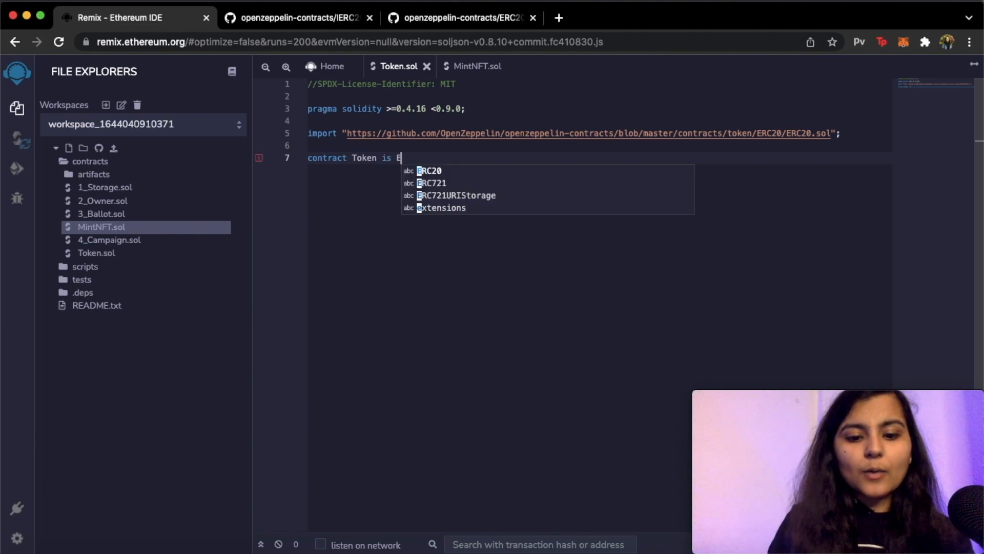
text(RC20)
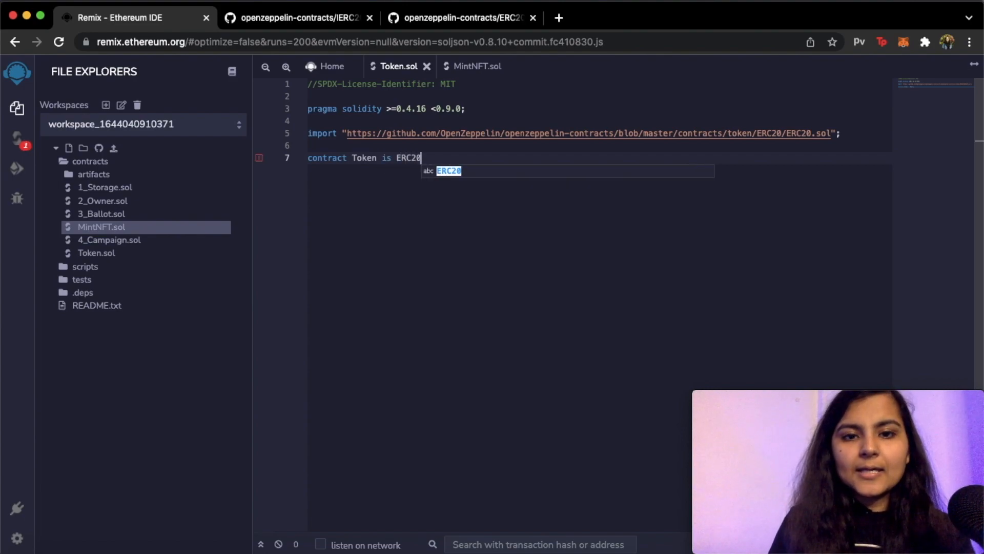
click(462, 18)
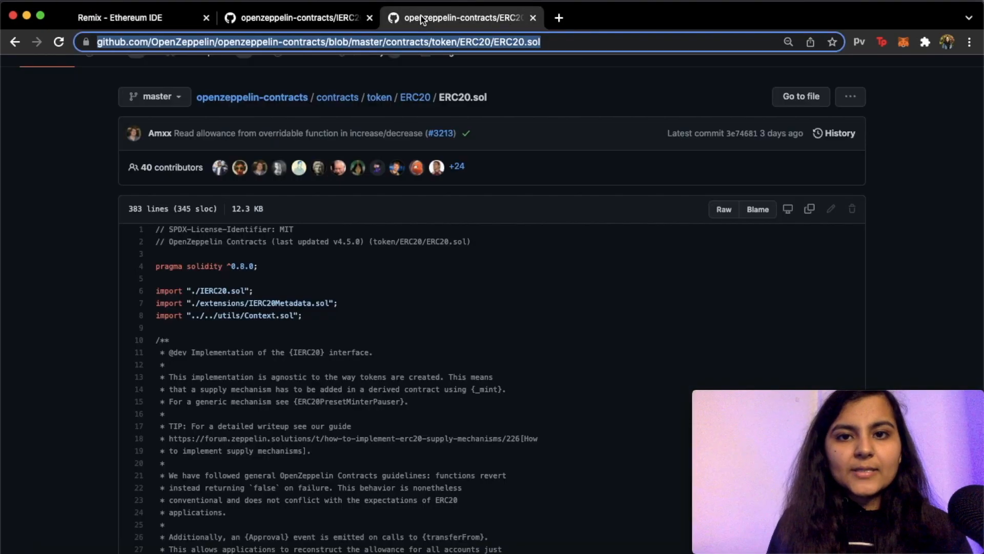
scroll(down, 3)
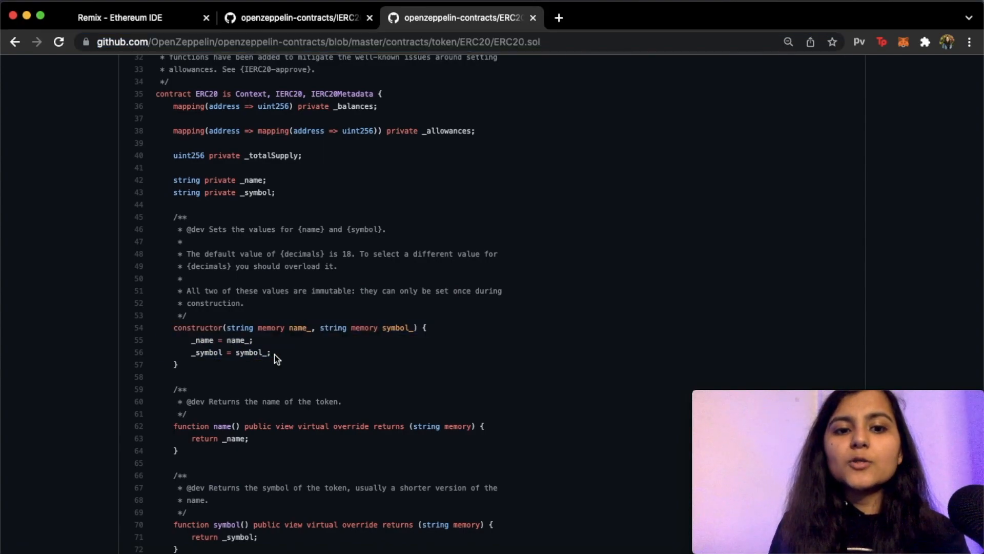
drag(194, 339, 271, 351)
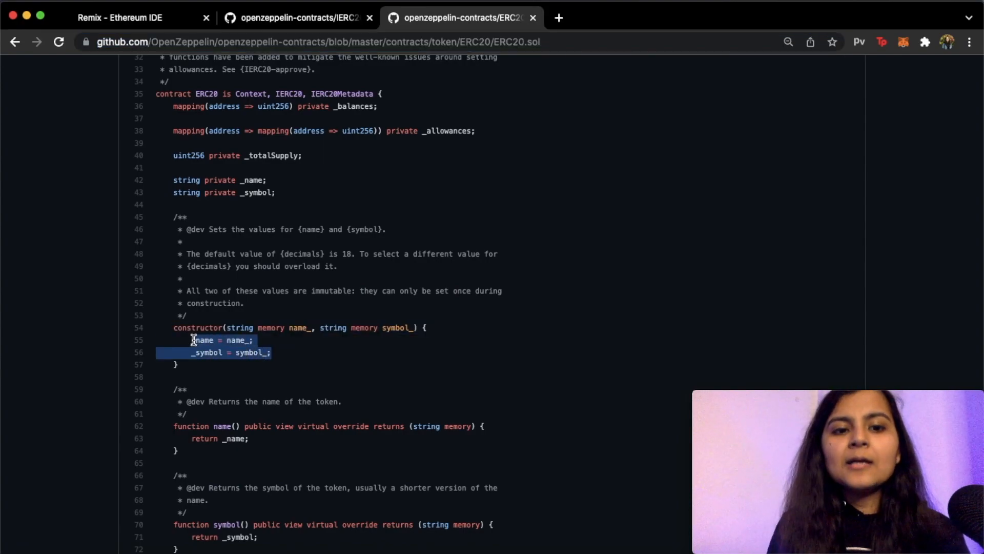
click(119, 18)
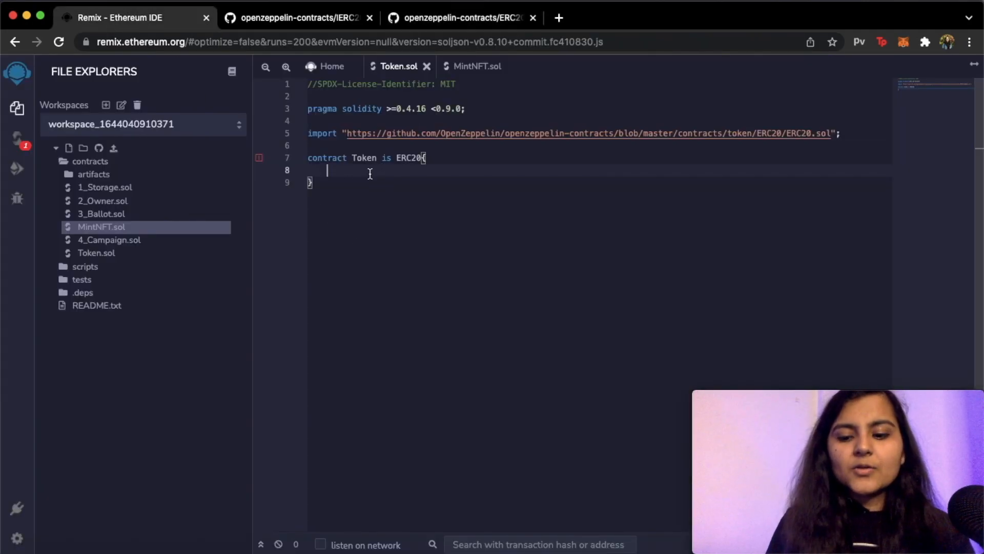
Step: Start the Token constructor calling ERC20, after rechecking its arguments on GitHub
text(ci)
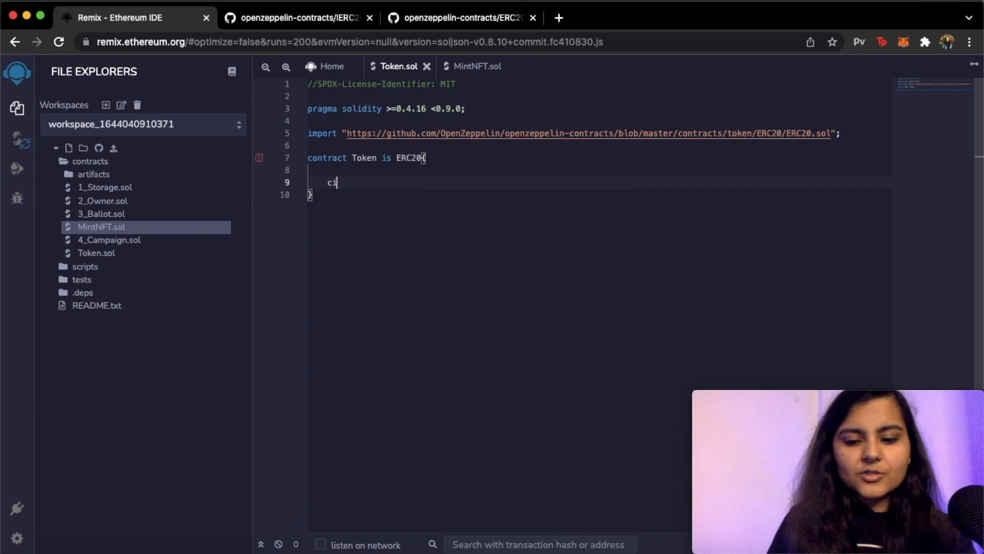
text(constructor() ERC20(")
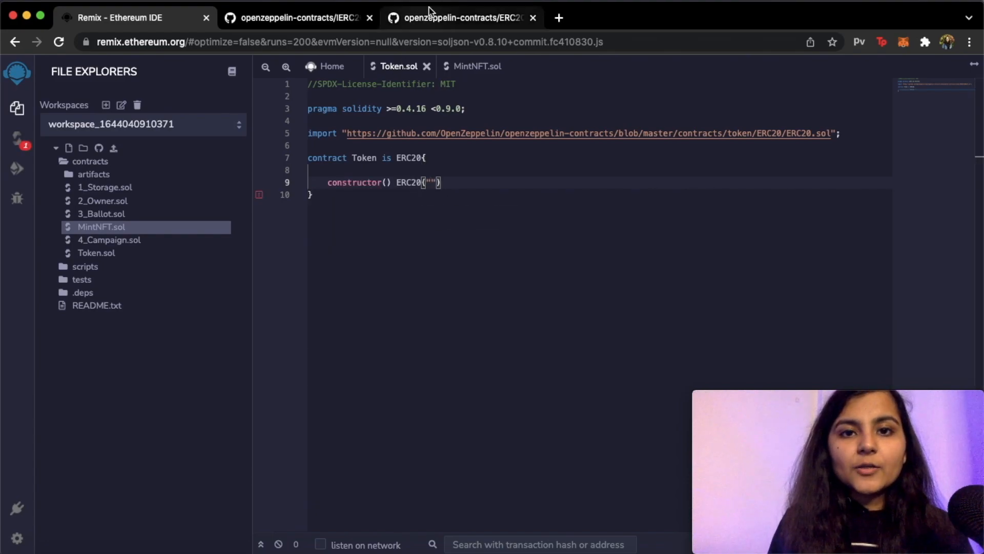
click(464, 17)
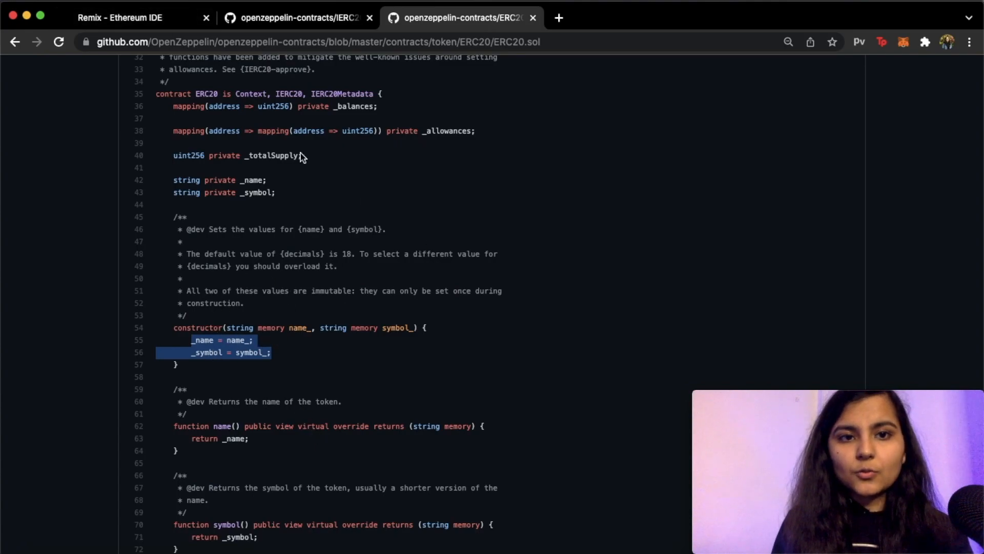
click(119, 18)
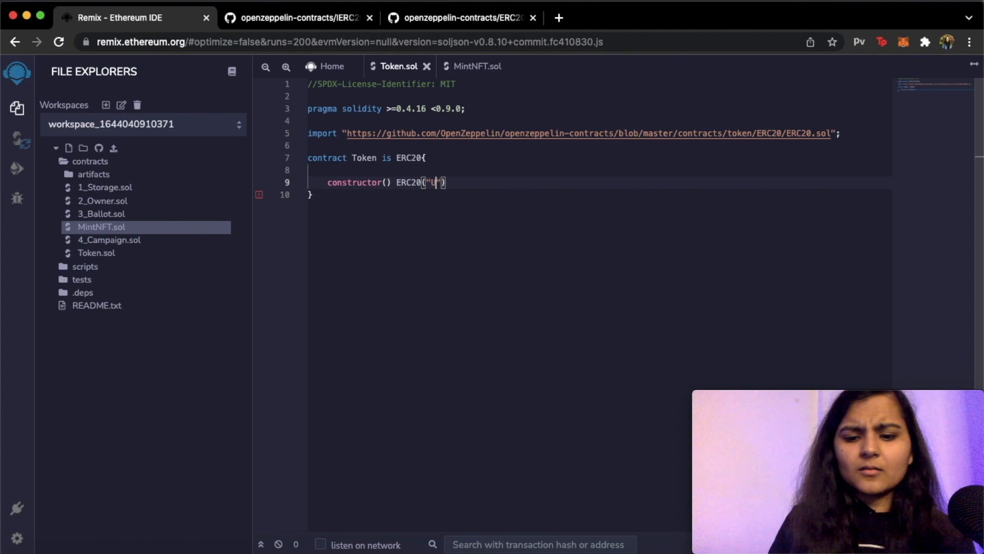
Step: Pass the name "Unblocking Chain Token" and symbol "UCT" to ERC20
text(Unblocking d)
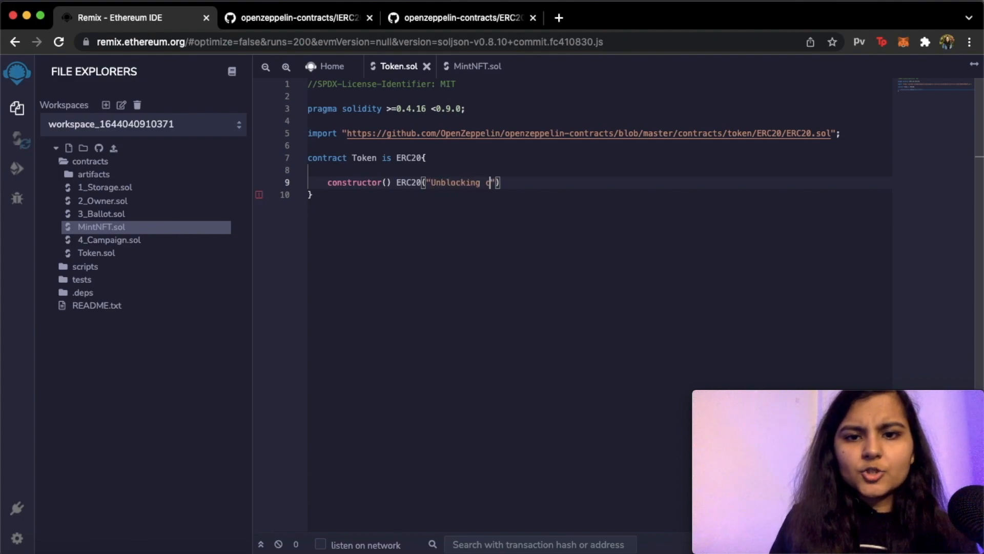
text(Chain)
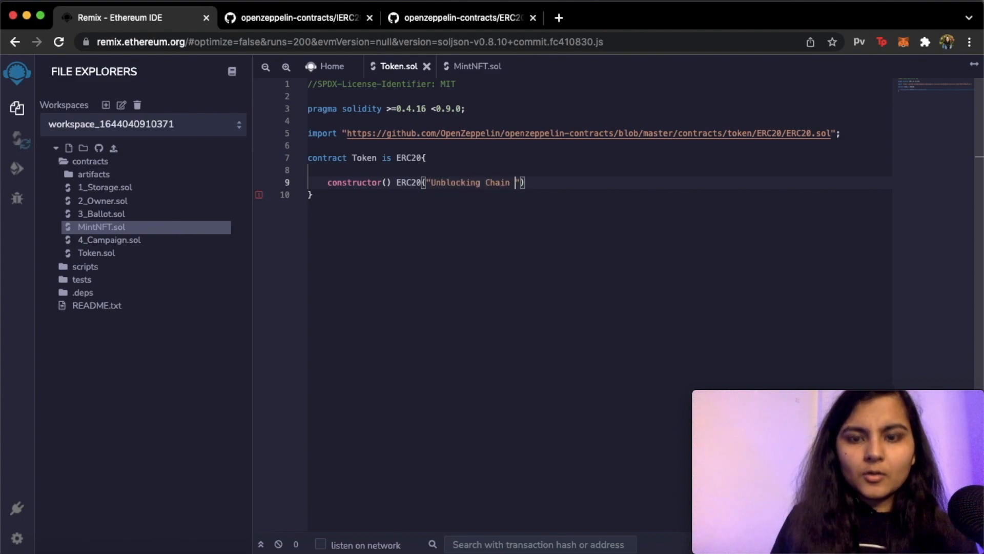
text(Token)
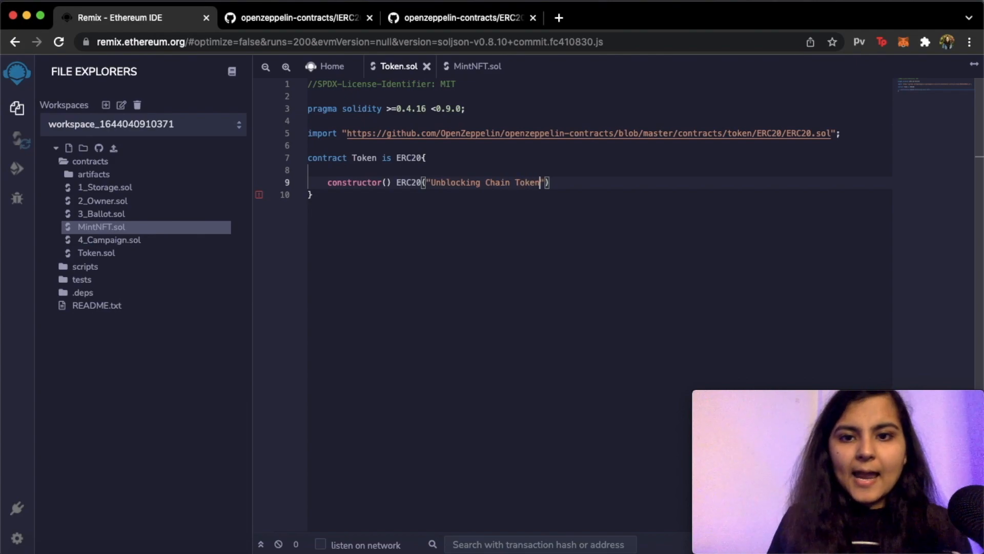
text(, "UCT)
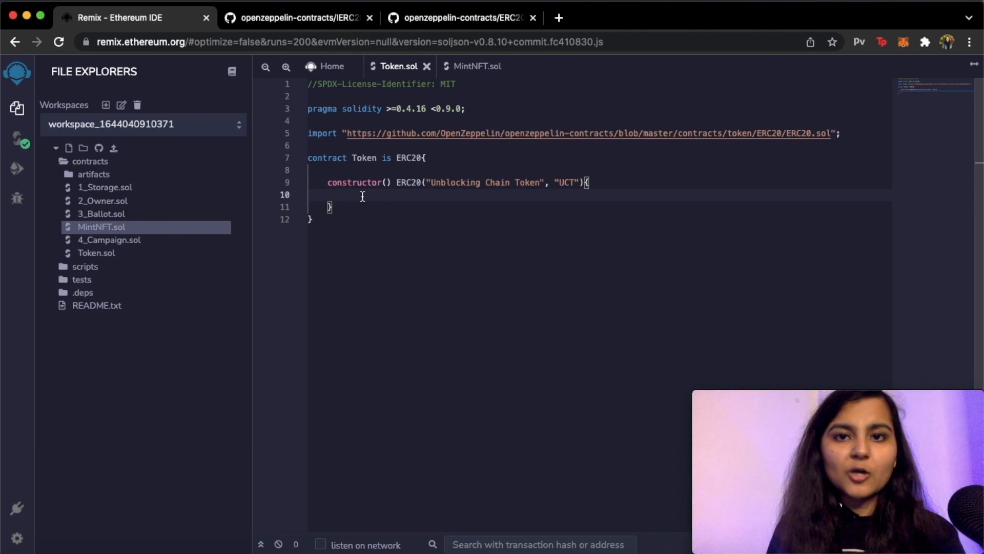
click(462, 18)
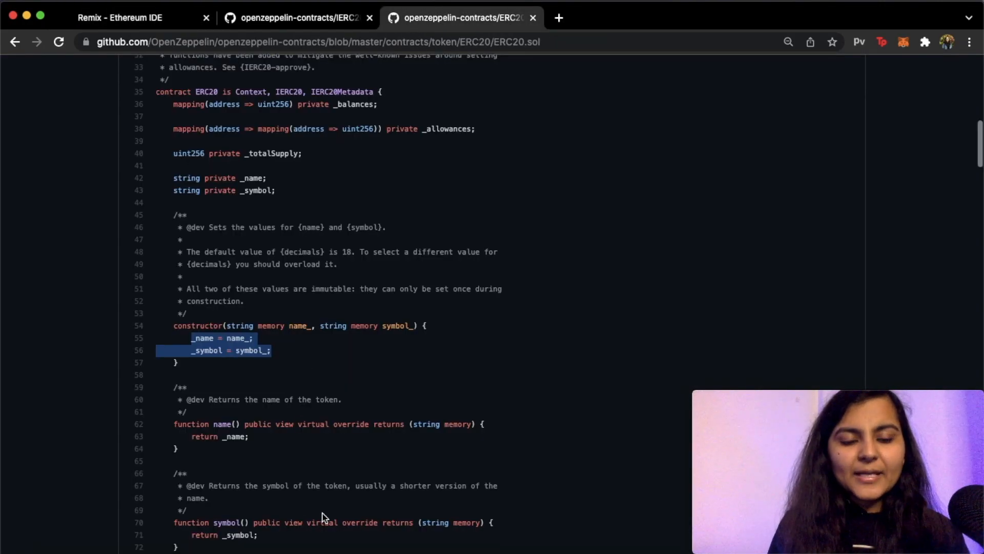
scroll(down, 3)
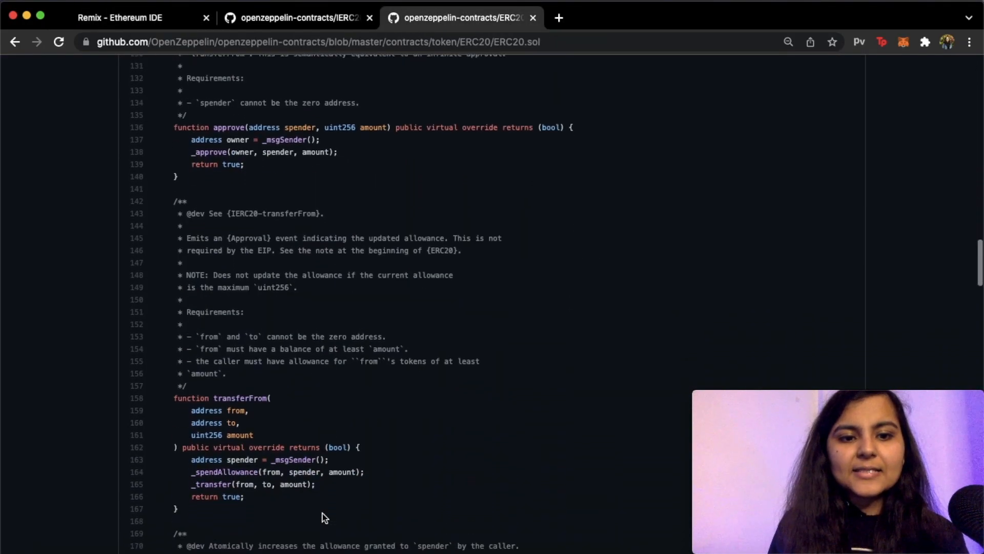
scroll(down, 3)
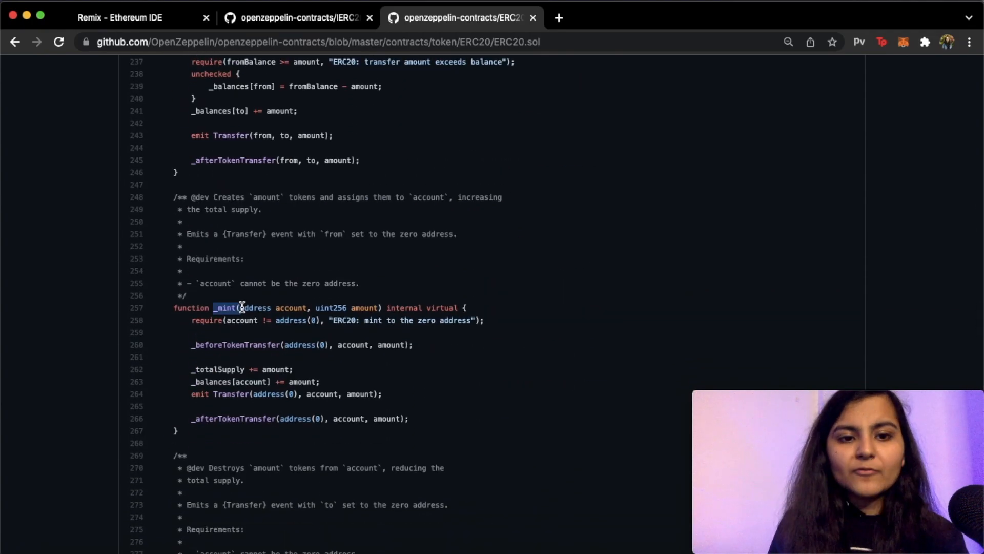
double_click(290, 307)
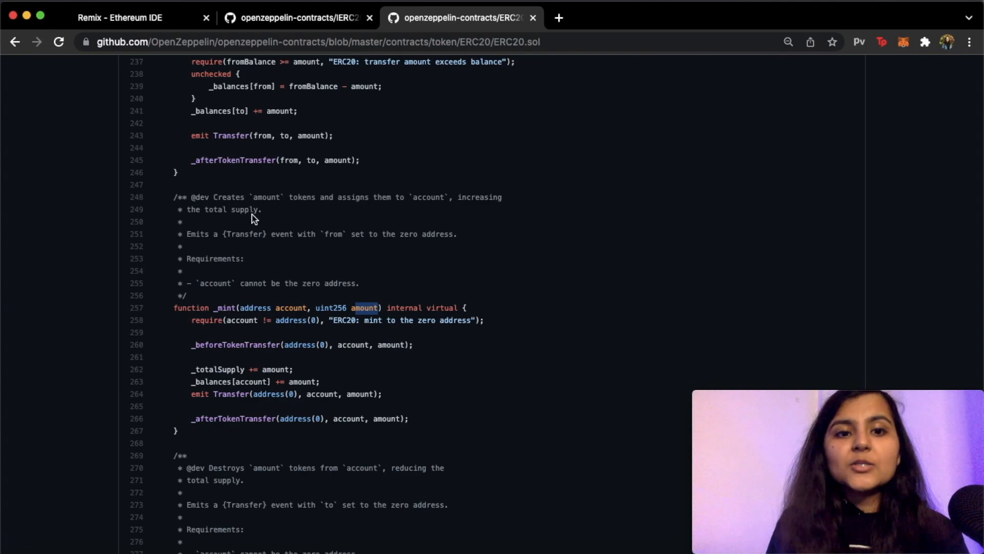
double_click(228, 197)
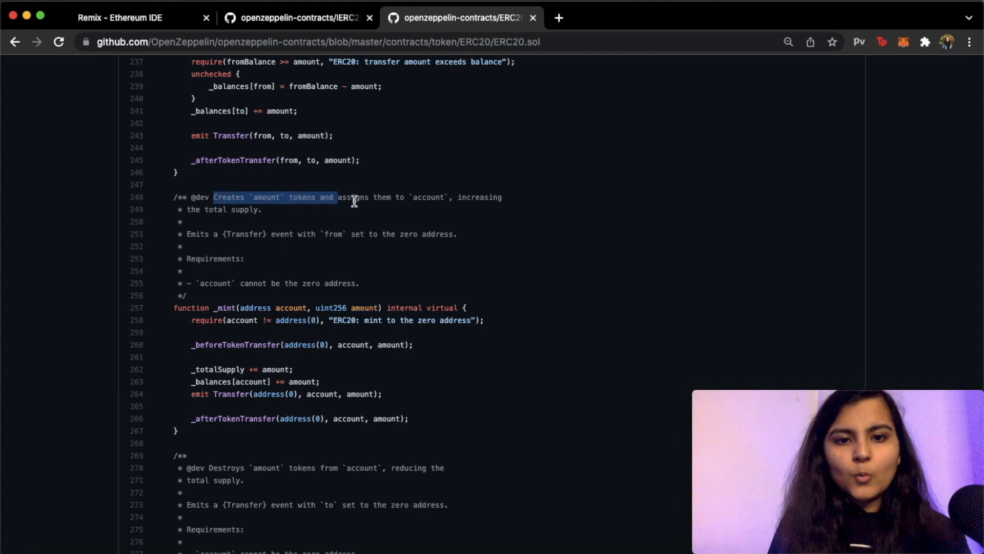
drag(353, 197, 449, 197)
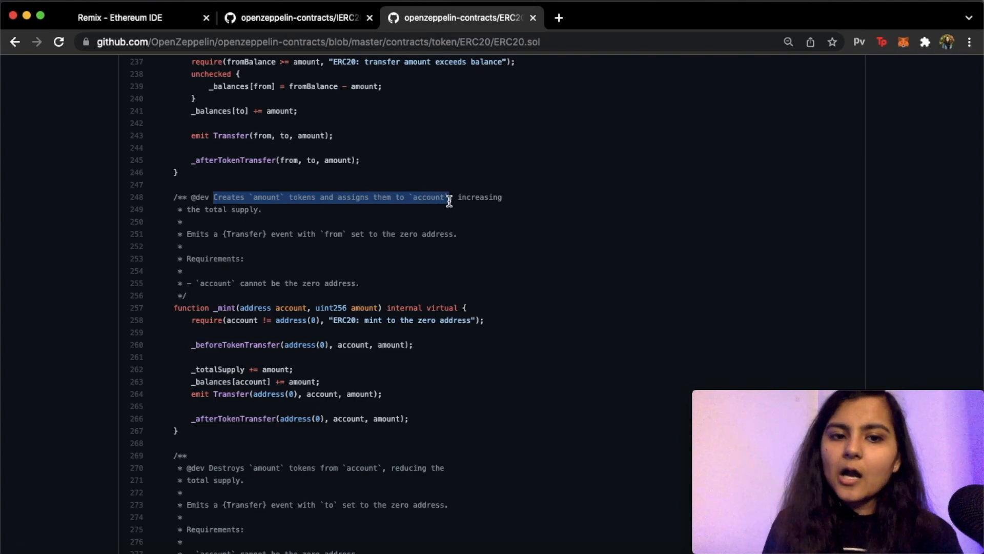
click(121, 18)
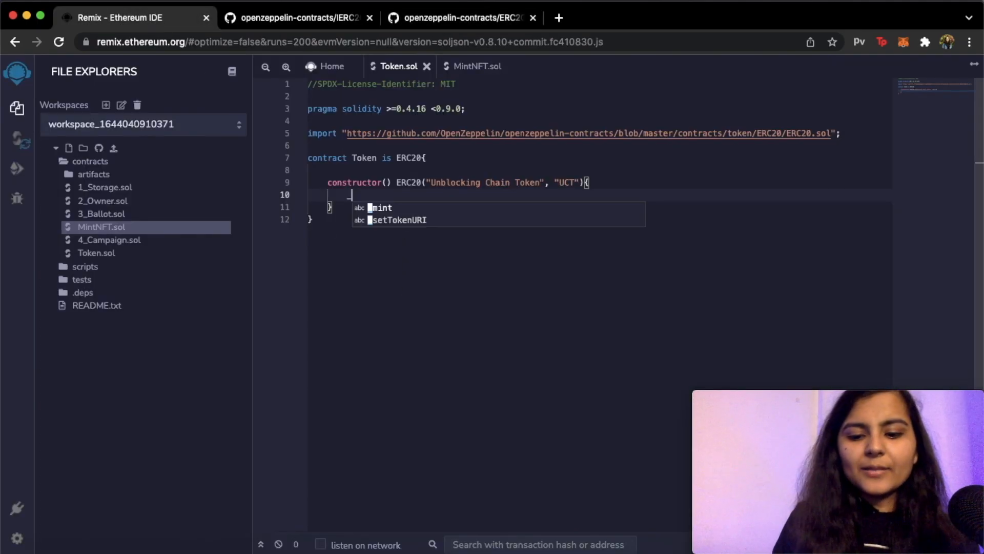
Step: Add _mint(msg.sender, 100 * 10**18); to the constructor and highlight the line
text(_mint()
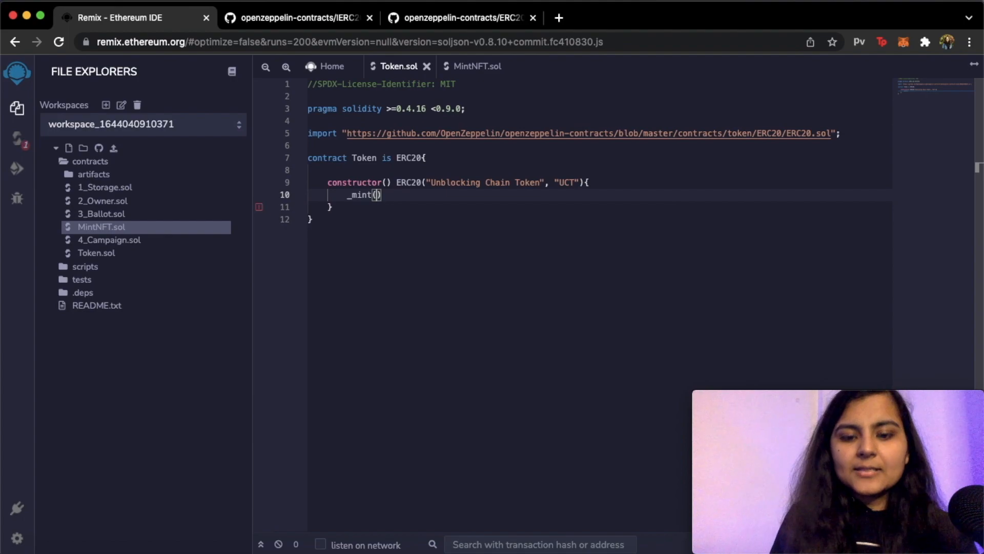
text(msg.sender)
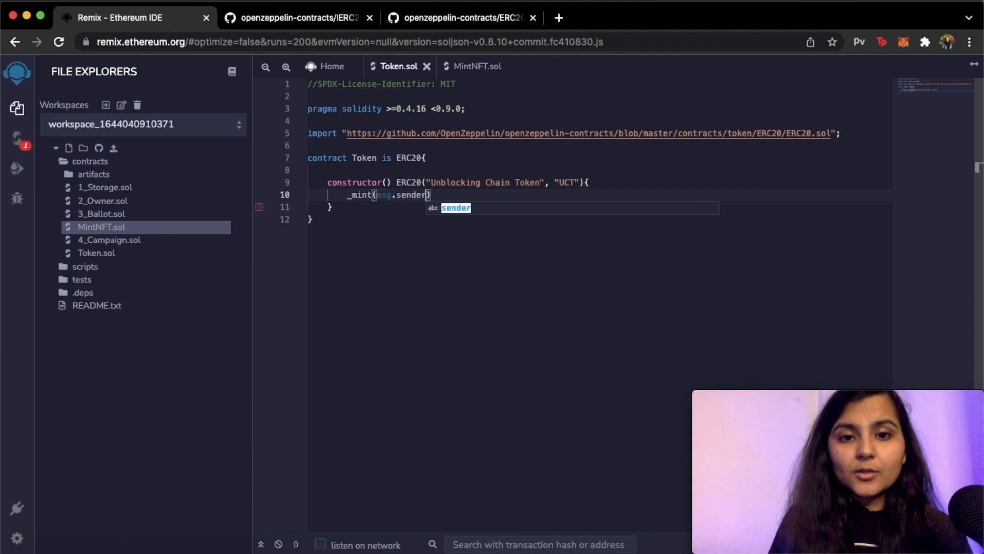
text(,)
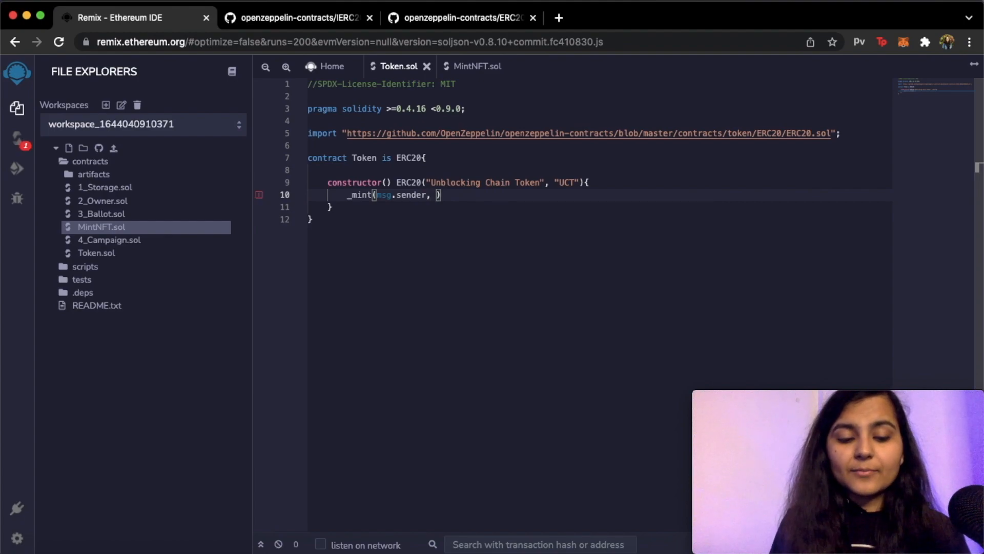
text(100 * 10**)
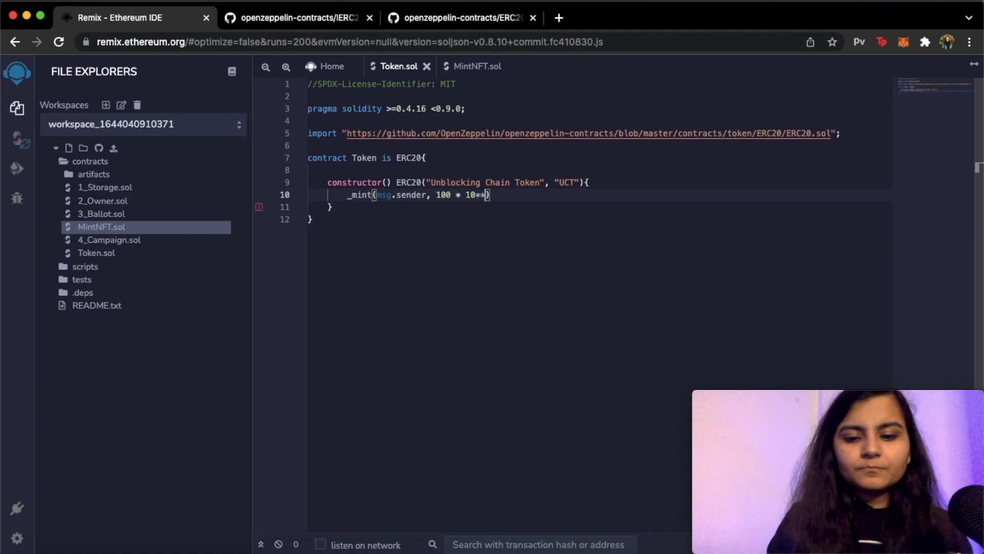
text(18)
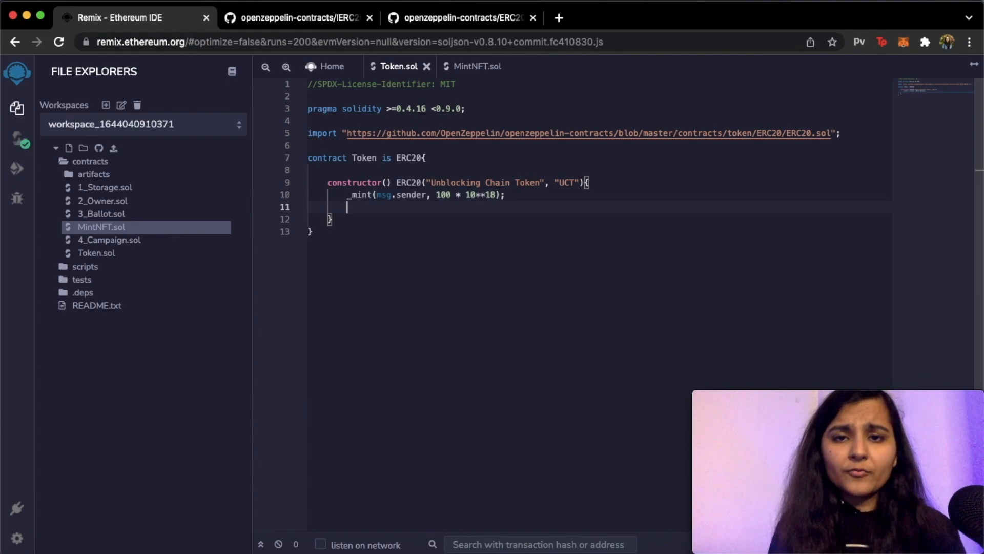
click(461, 18)
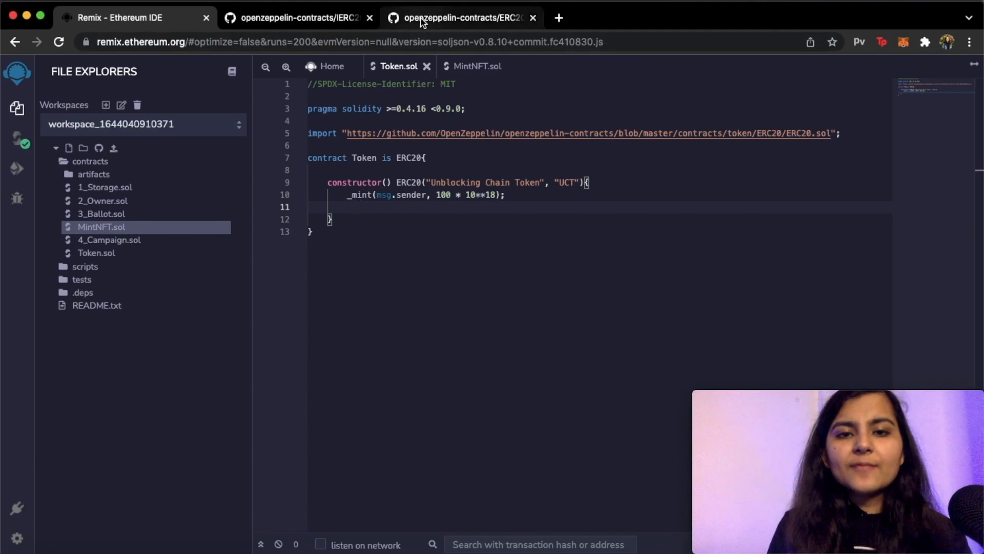
drag(348, 195, 476, 194)
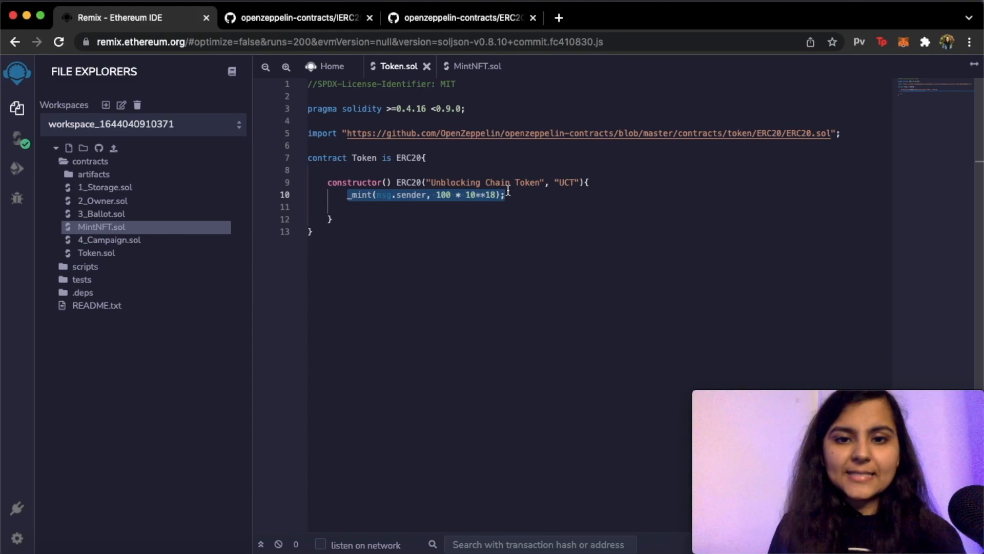
mouse_move(441, 158)
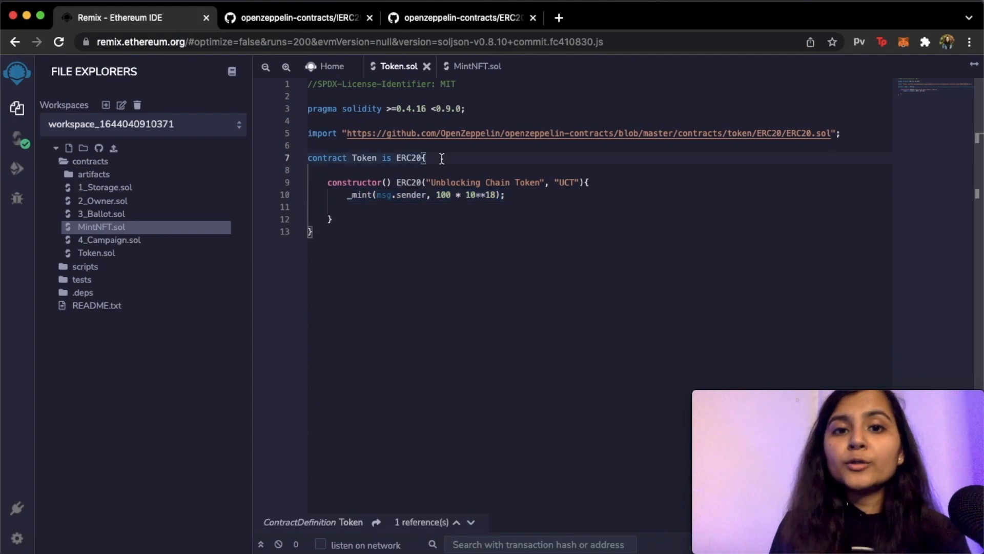
Step: Declare address public owner; and set owner = msg.sender in the constructor
key(Enter)
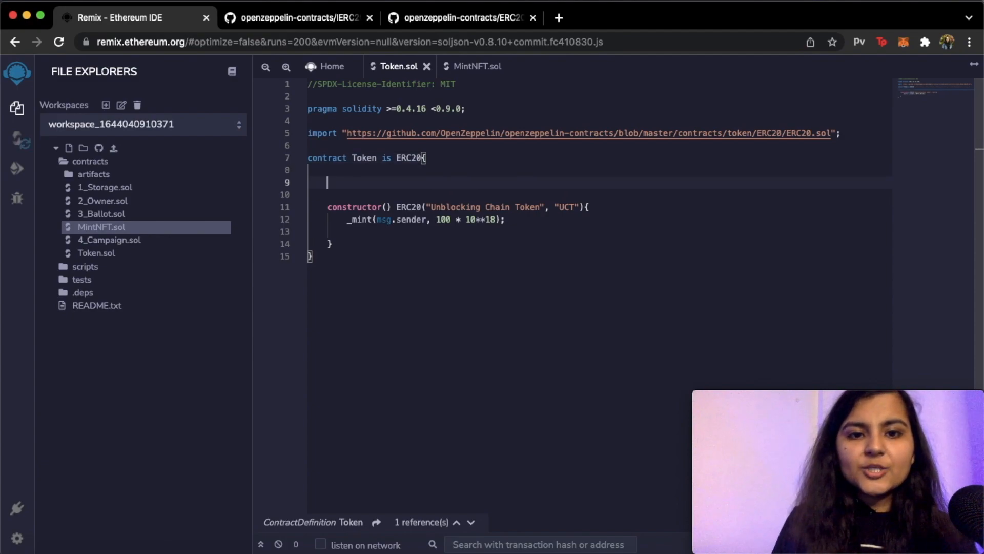
text(address)
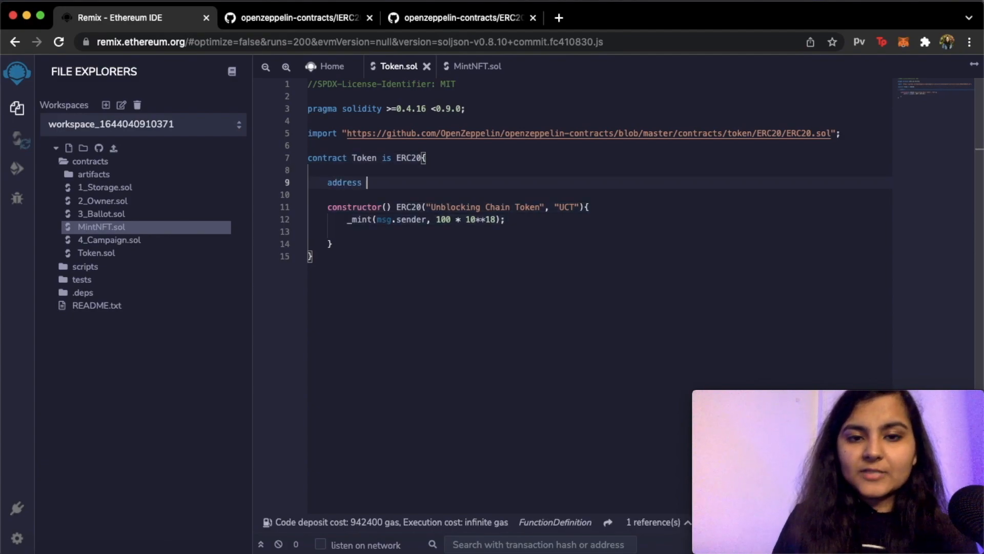
text(pub;i)
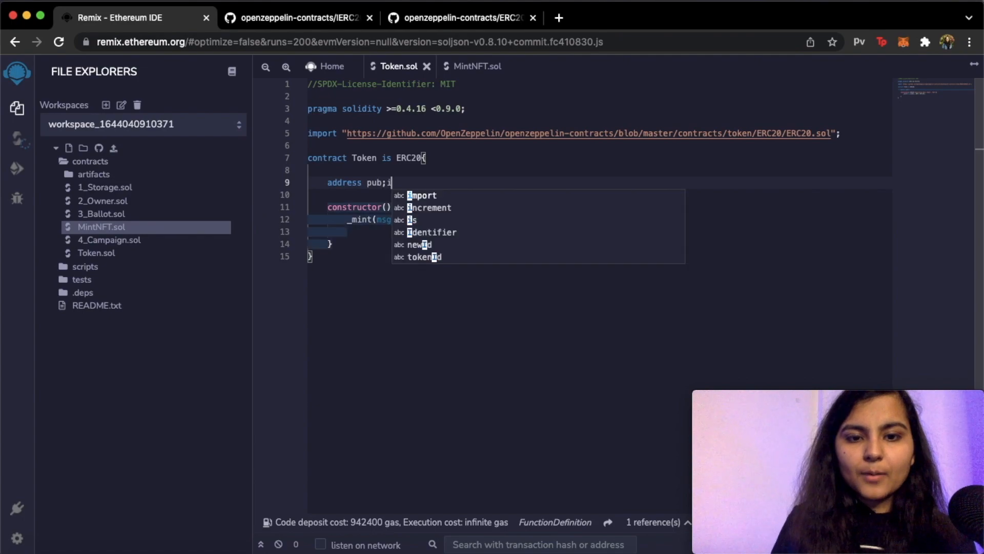
text(public owner)
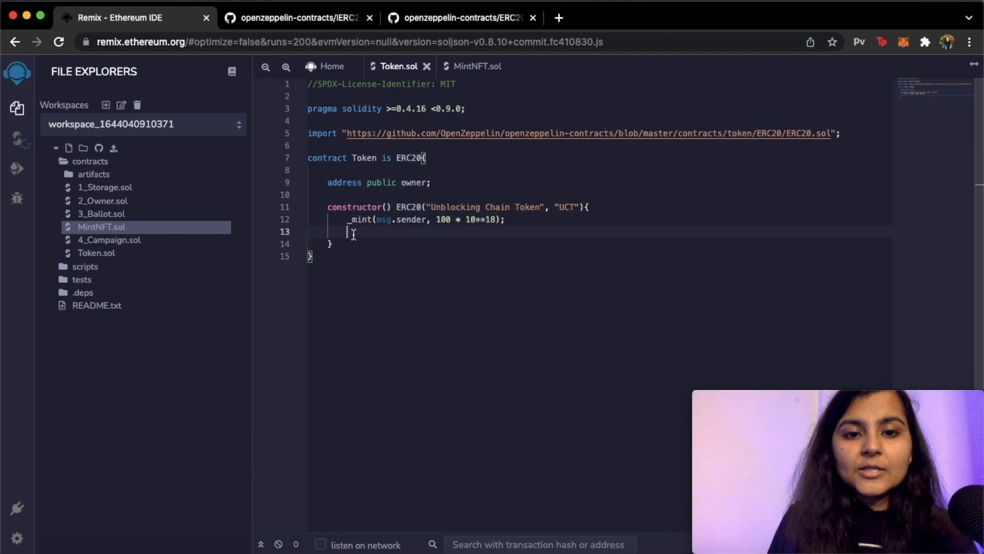
text(o)
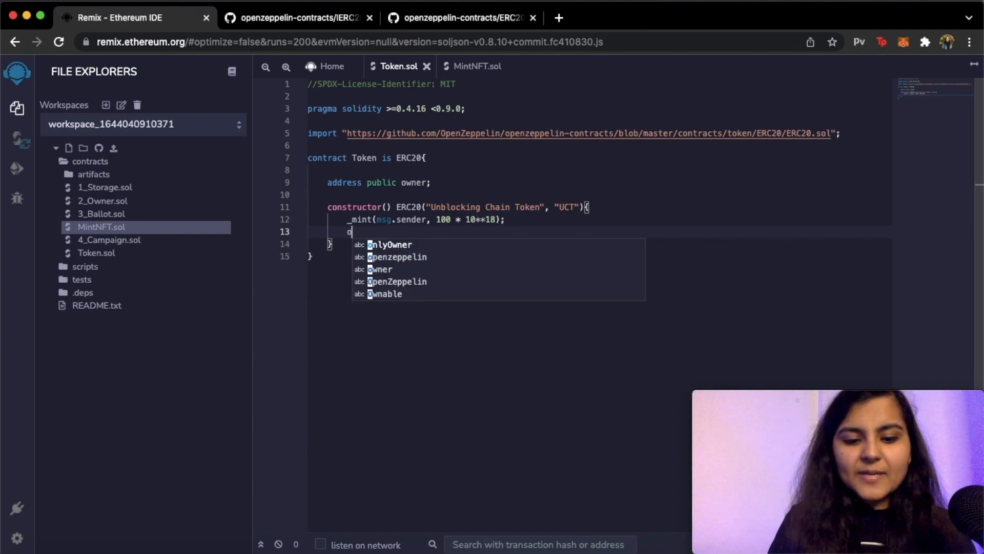
text(wner = m)
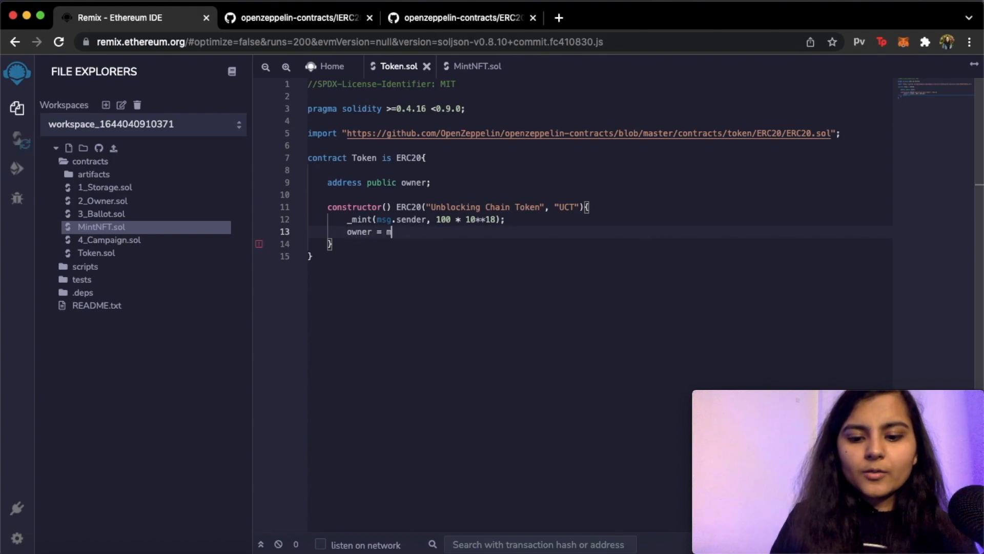
text(sg.sender;)
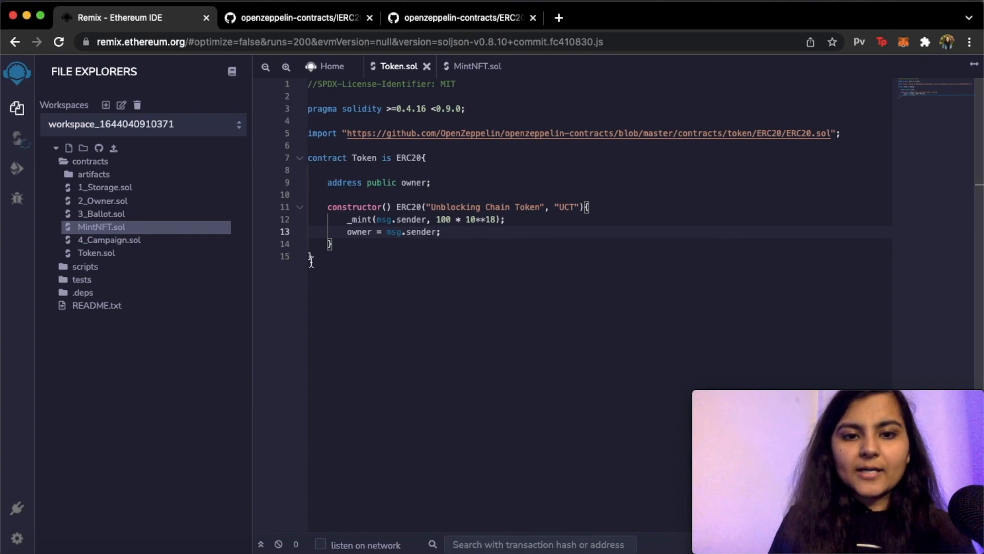
text(f)
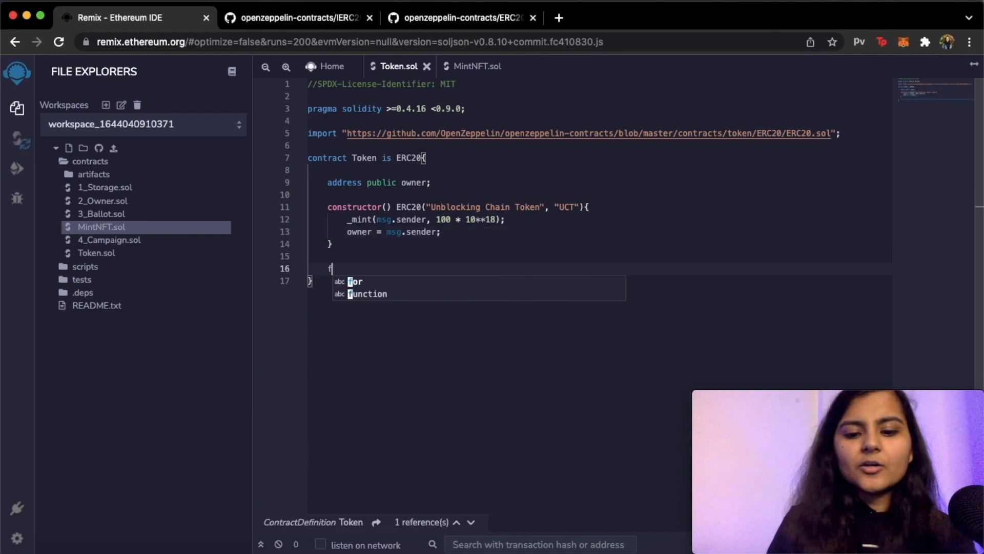
Step: Declare function mint(address to, uint amount) external with its body braces
text(unction mint()
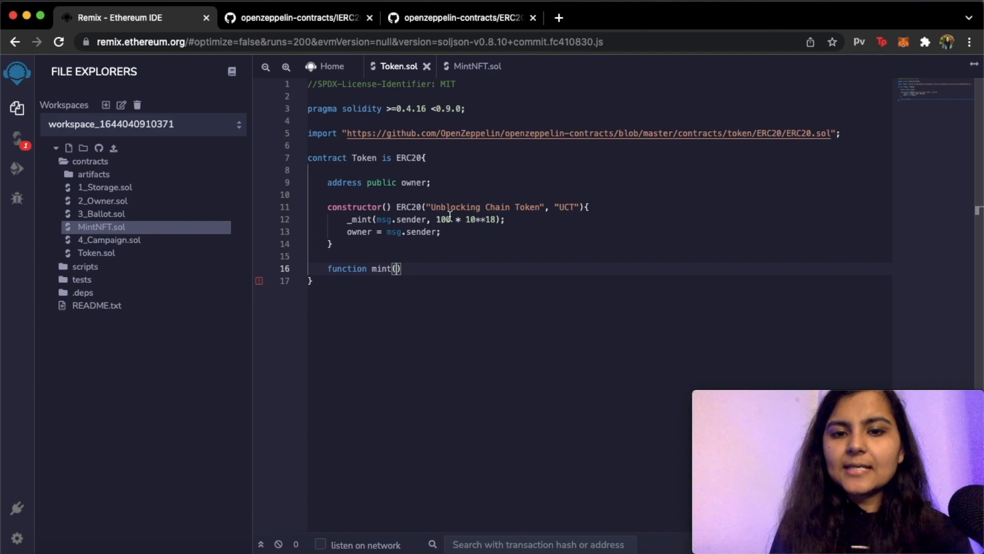
text(address to, uint amount) external)
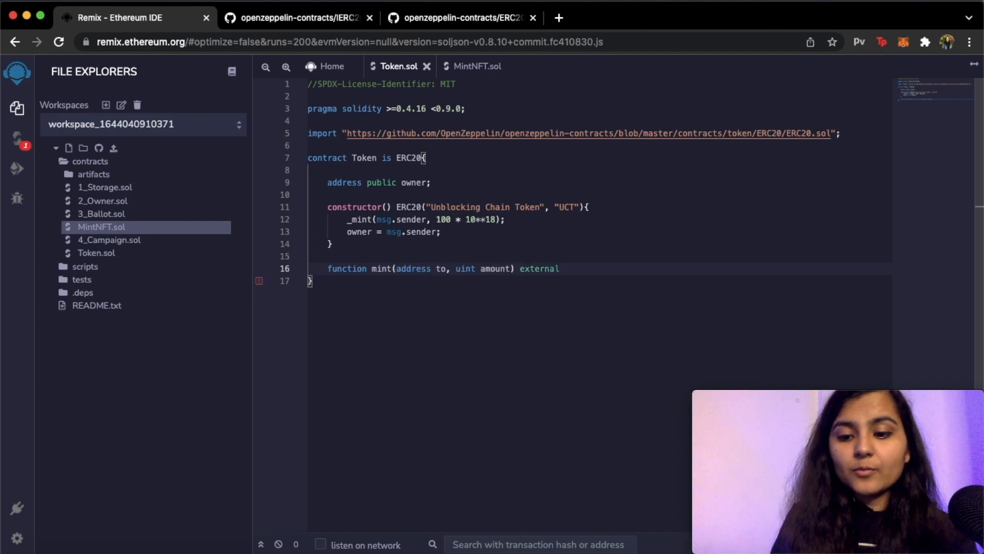
text({)
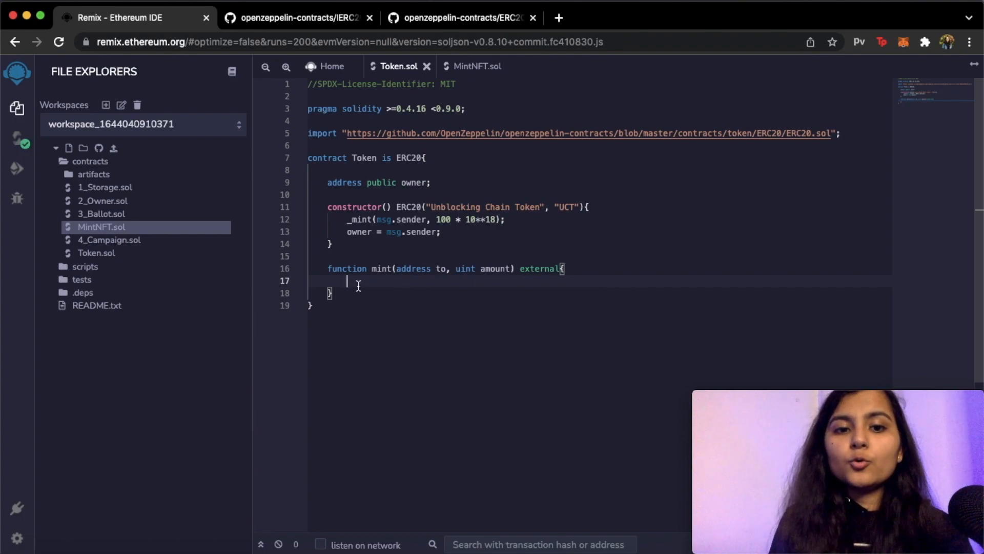
Step: Require msg.sender == owner with the error "You're not the owner"
text(requir)
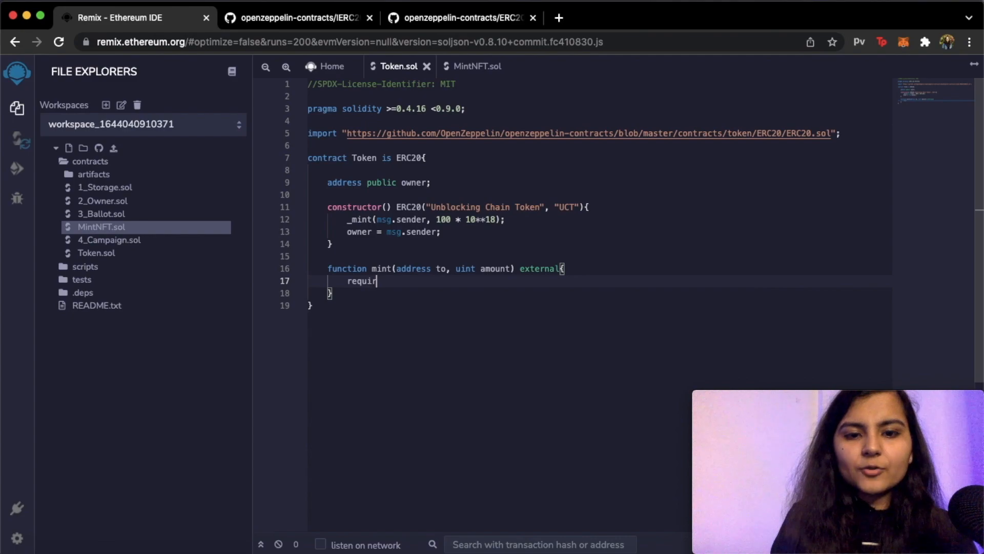
text(e())
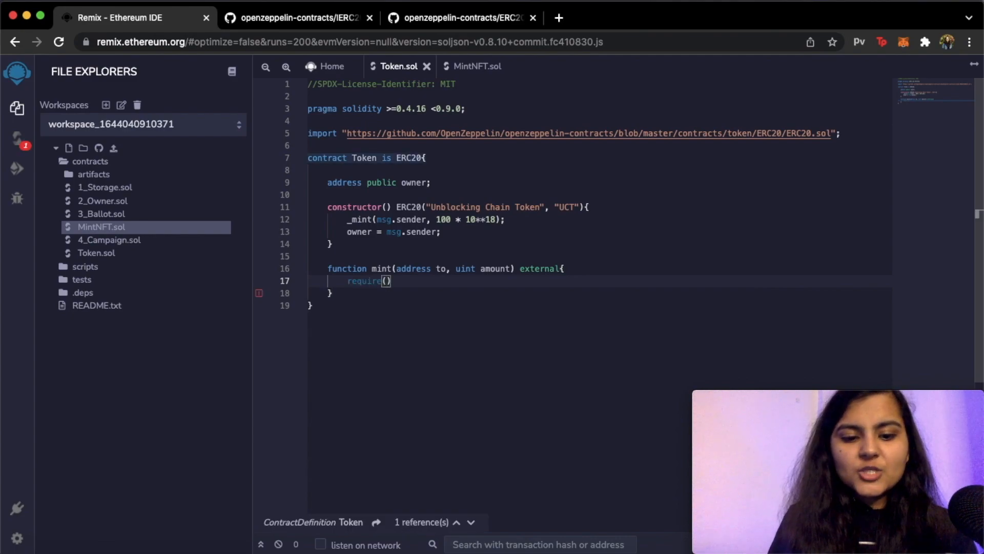
text(msg.)
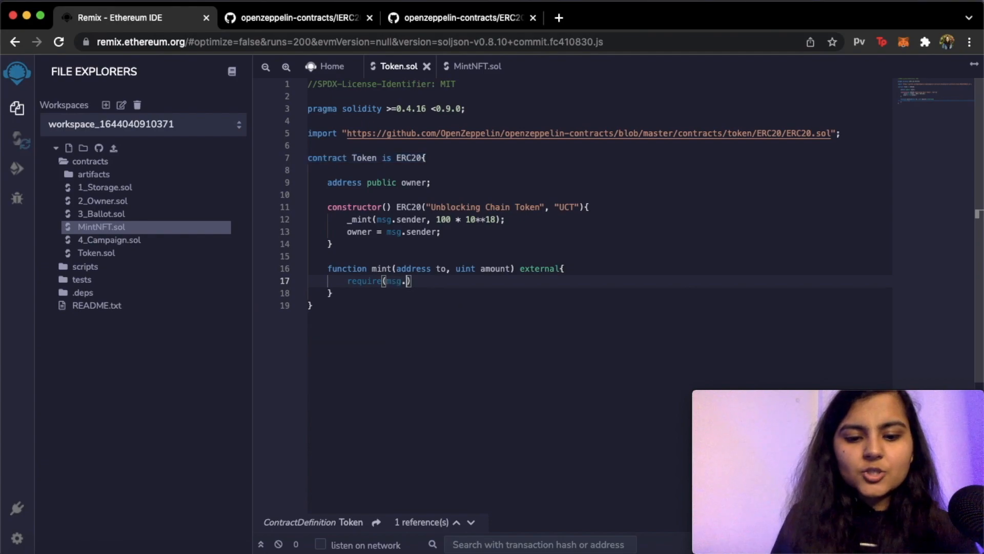
text(sender)
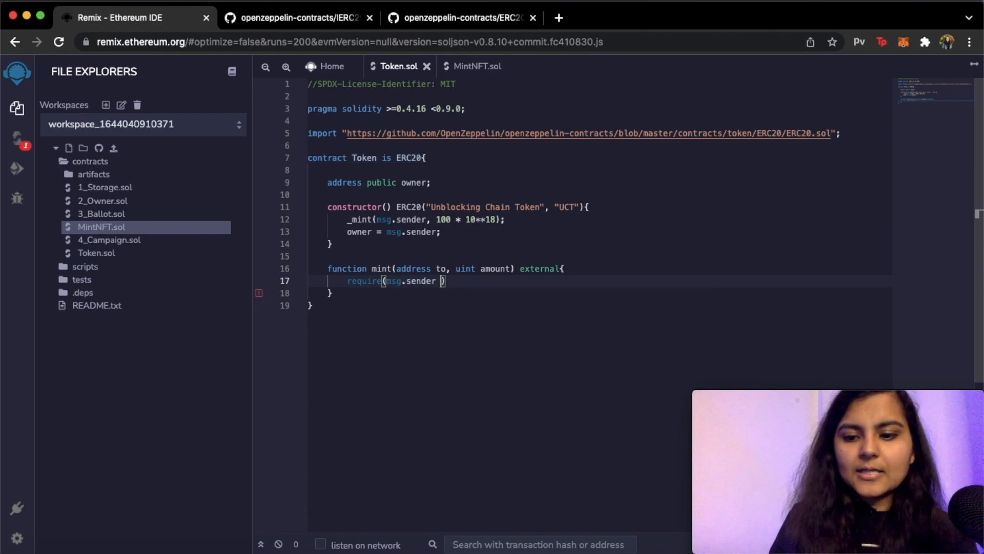
text(== owner)
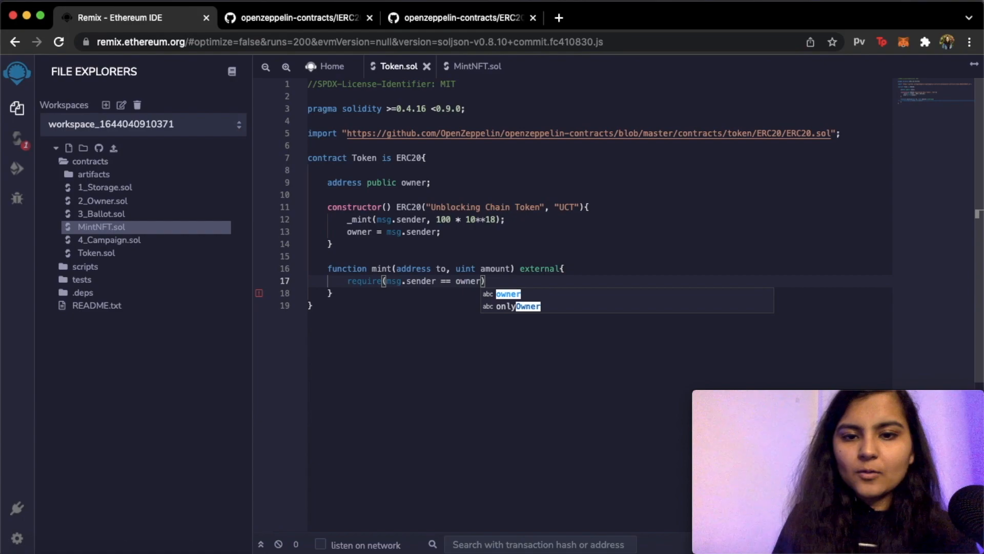
text(, "You')
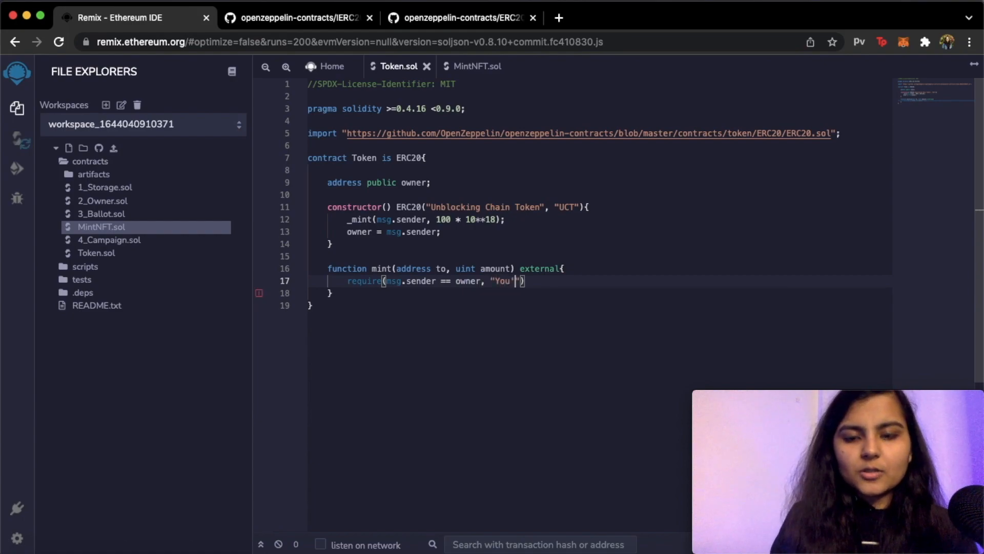
text(re)
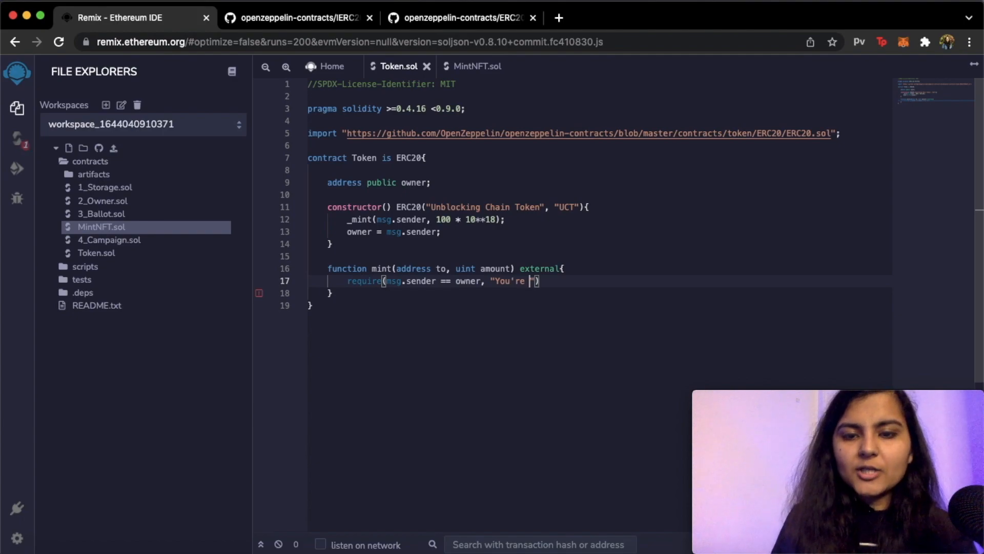
text(not)
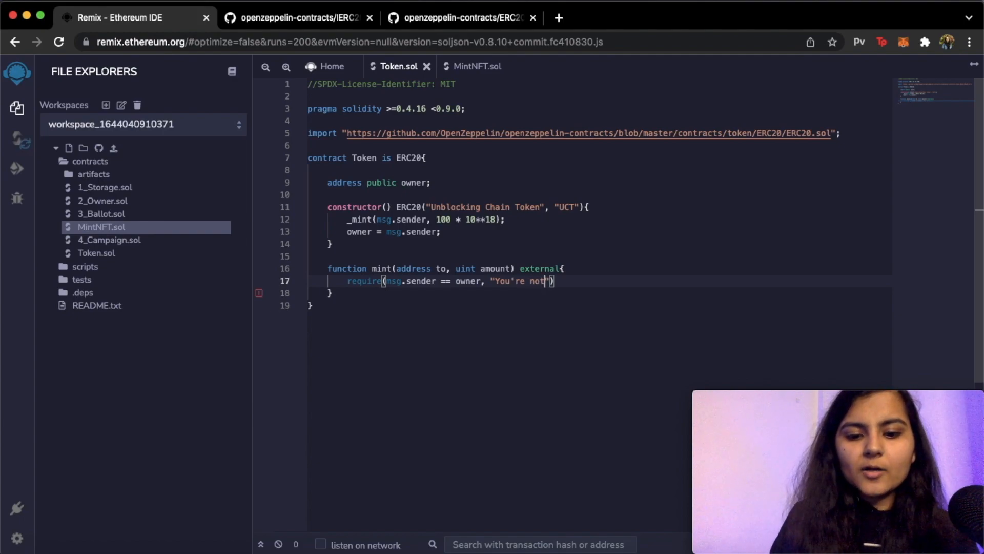
text(the owner");)
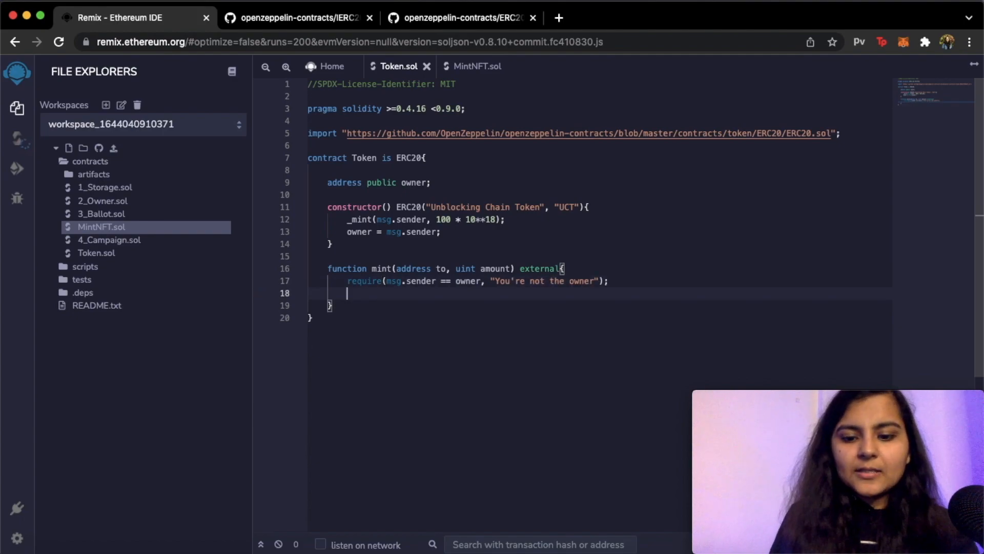
Step: Mint the requested amount to the given address via _mint(to, amount)
text(_mint(to, ))
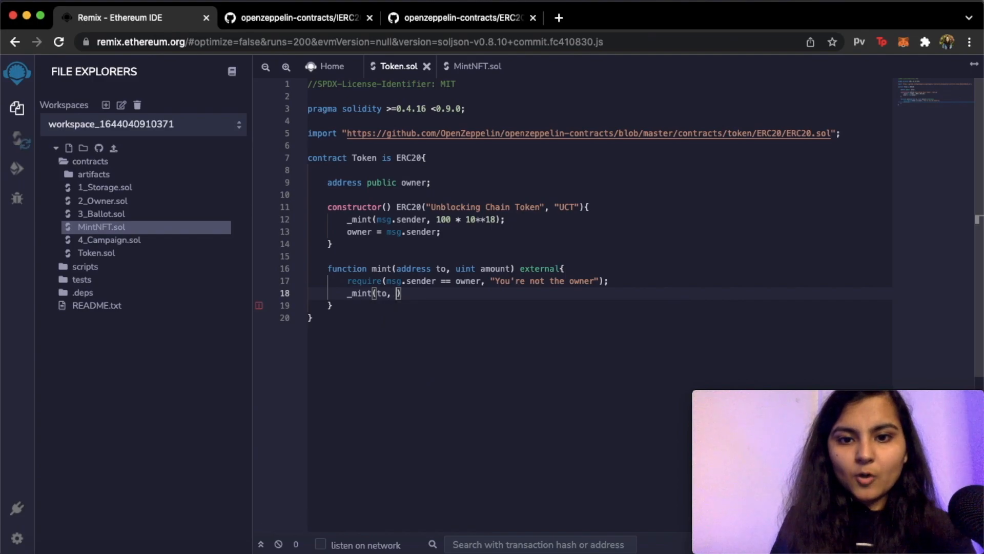
text(amount)
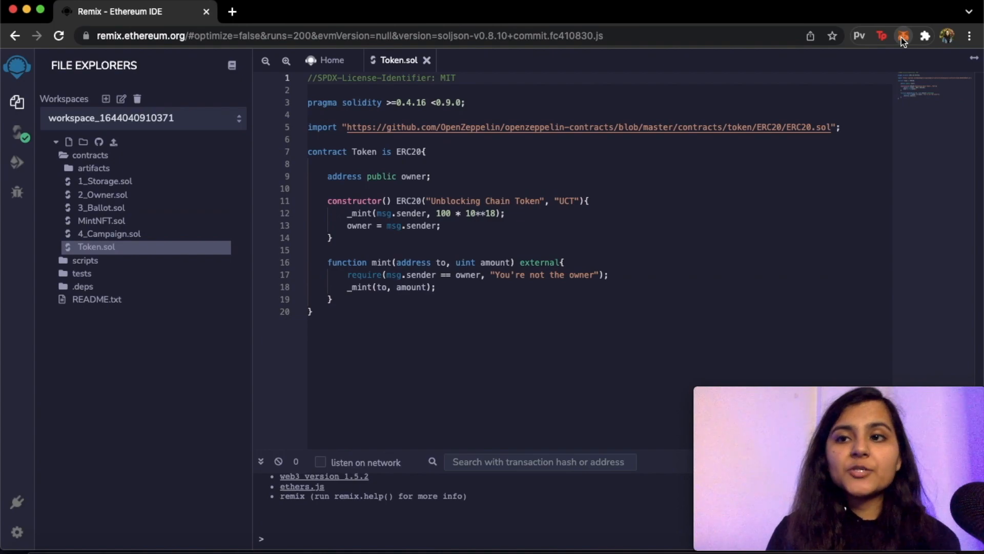
mouse_move(833, 101)
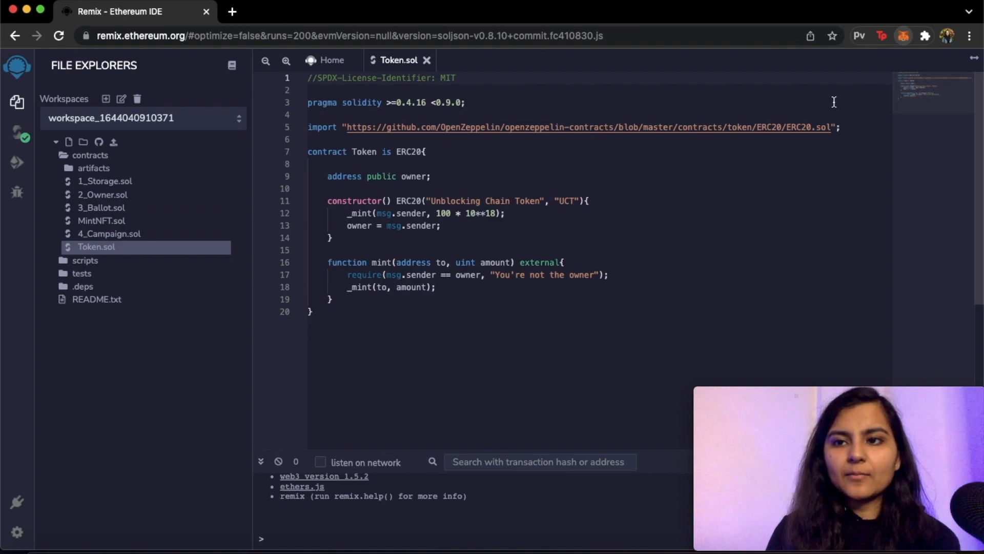
mouse_move(827, 104)
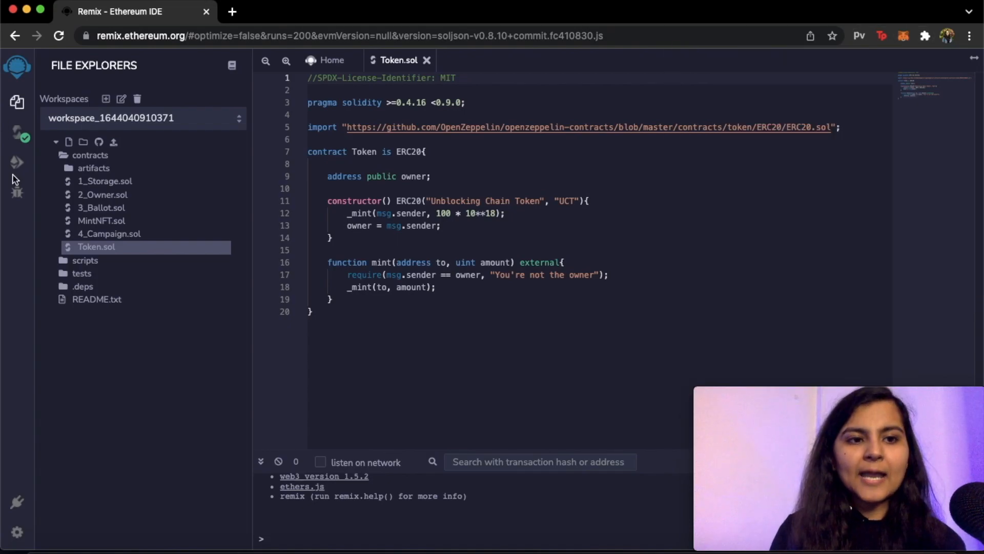
Step: Deploy Token through Injected Web3 on network 80001, confirming in MetaMask
click(17, 162)
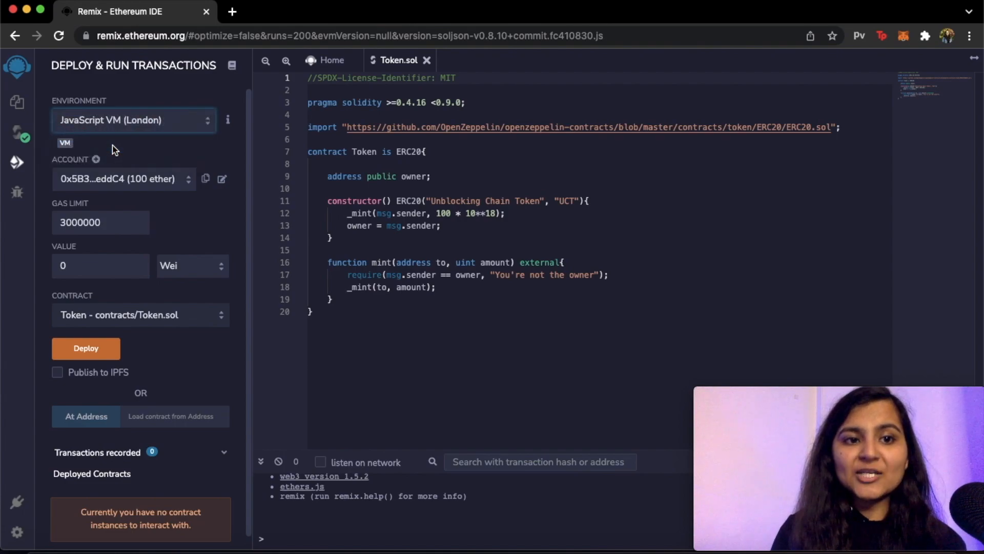
click(134, 120)
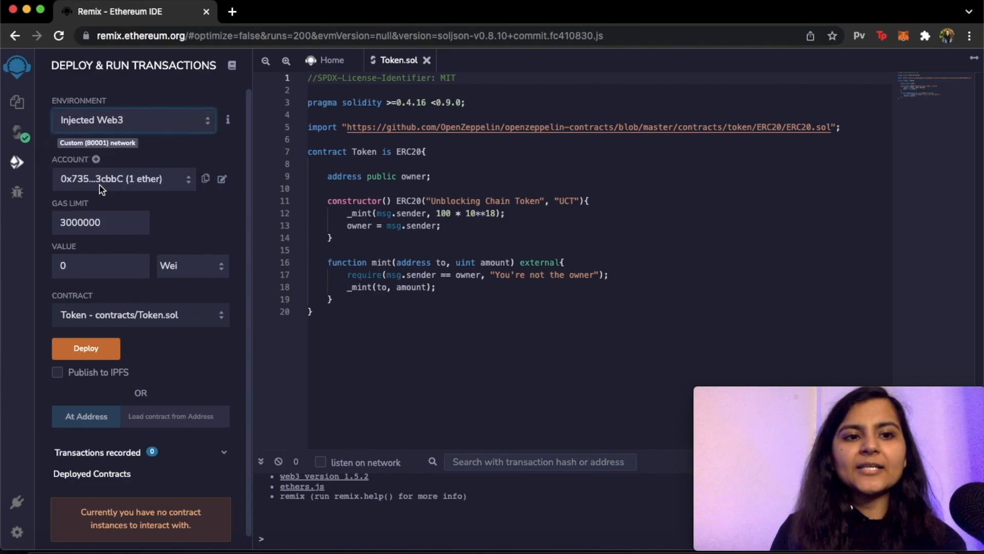
mouse_move(145, 189)
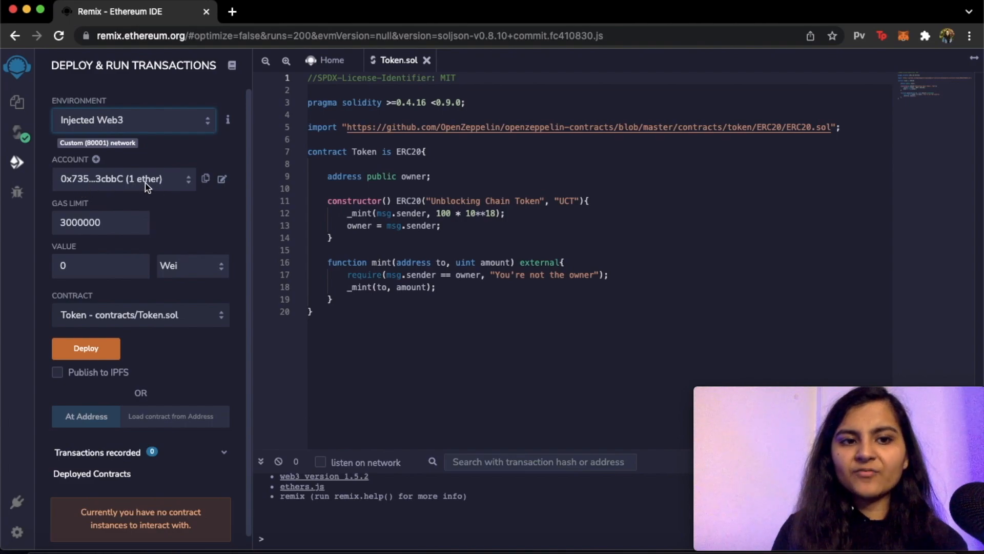
mouse_move(160, 187)
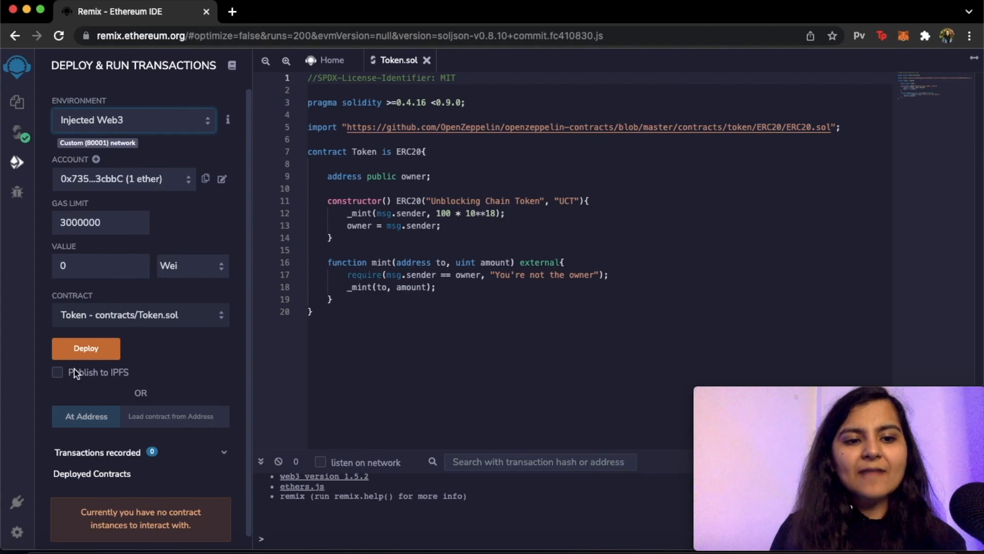
mouse_move(86, 348)
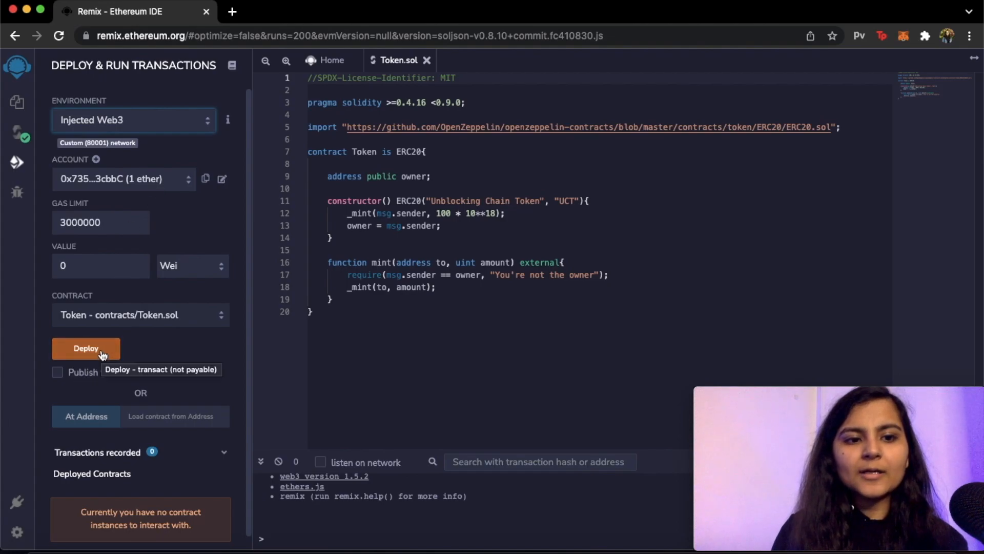
mouse_move(74, 322)
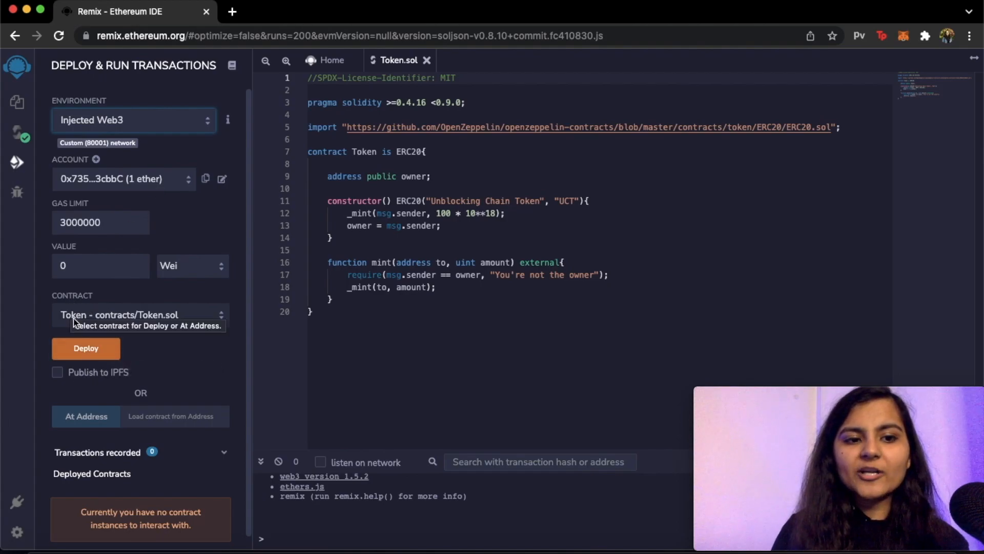
mouse_move(140, 320)
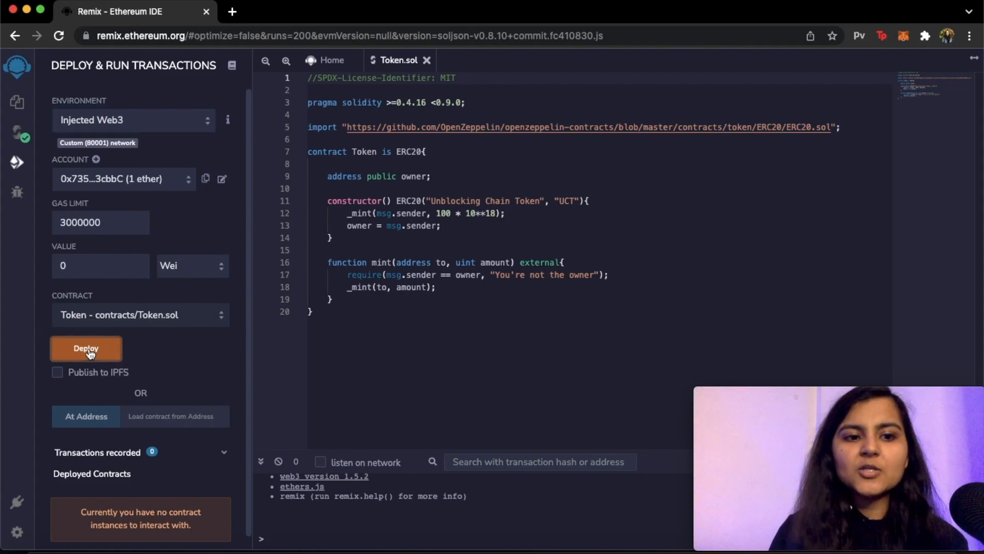
click(86, 348)
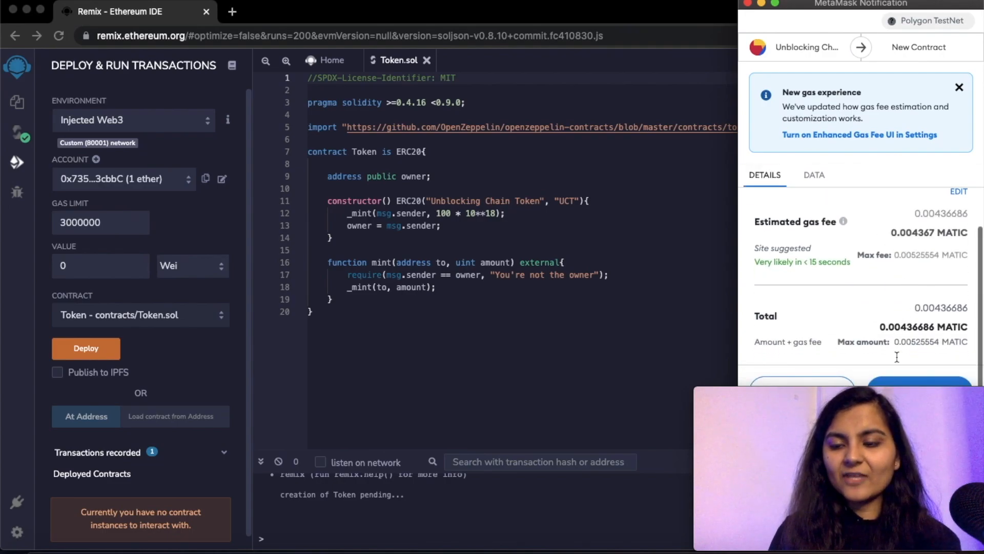
click(918, 389)
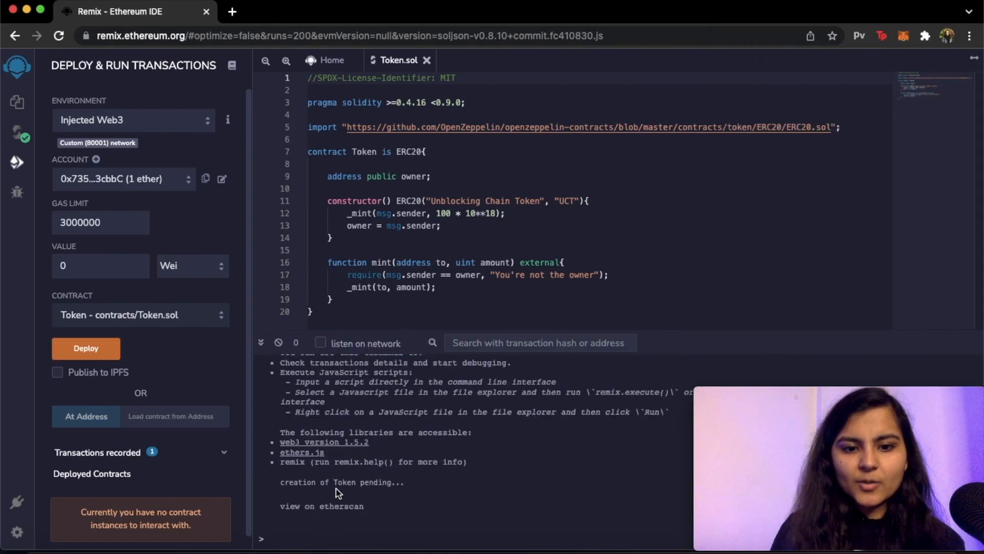
mouse_move(316, 515)
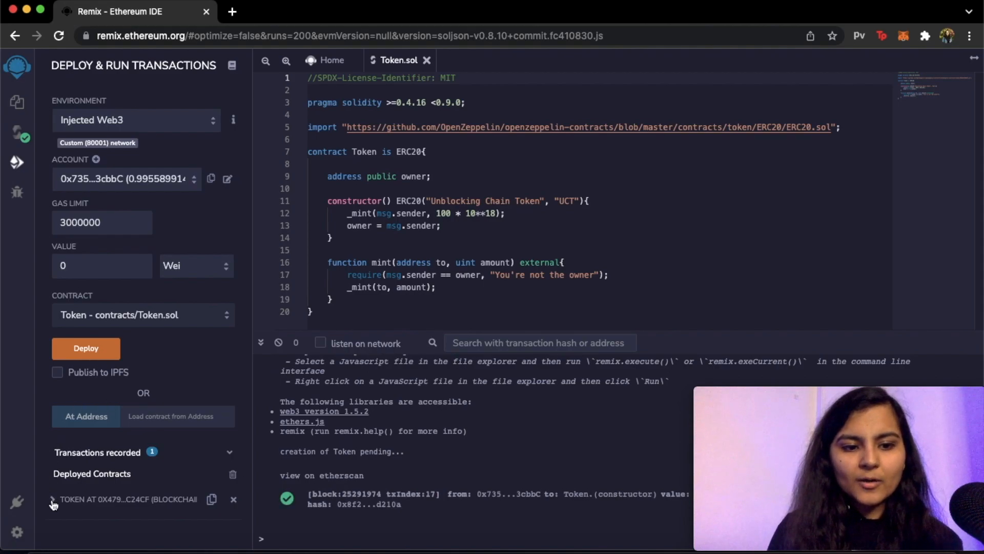
Step: Expand the deployed Token instance and its mint function's address and amount fields
click(52, 499)
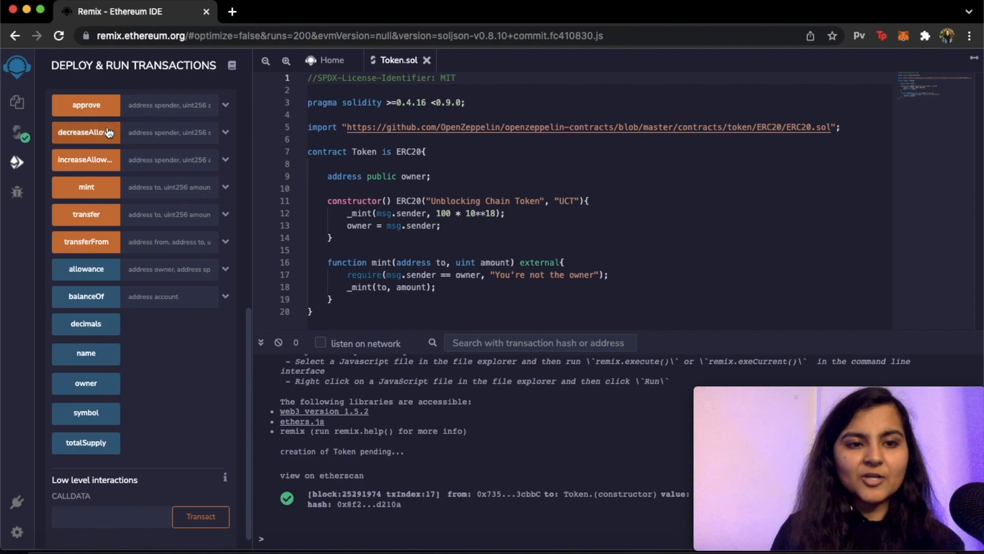
mouse_move(116, 312)
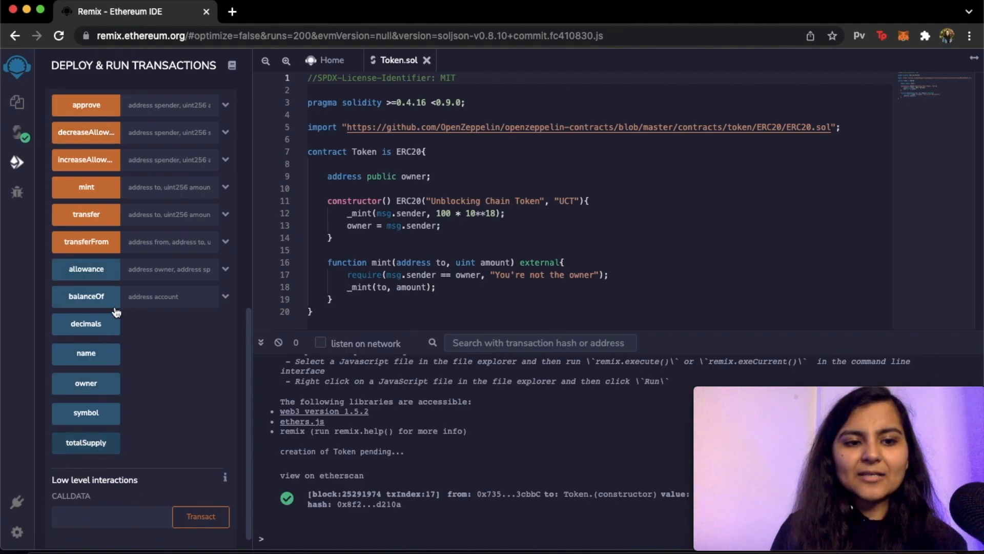
mouse_move(105, 347)
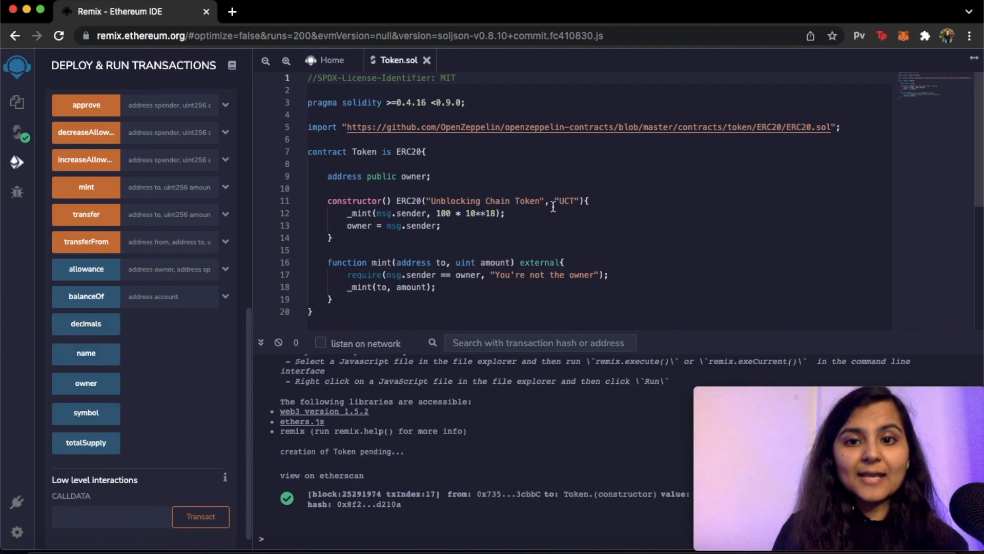
click(85, 412)
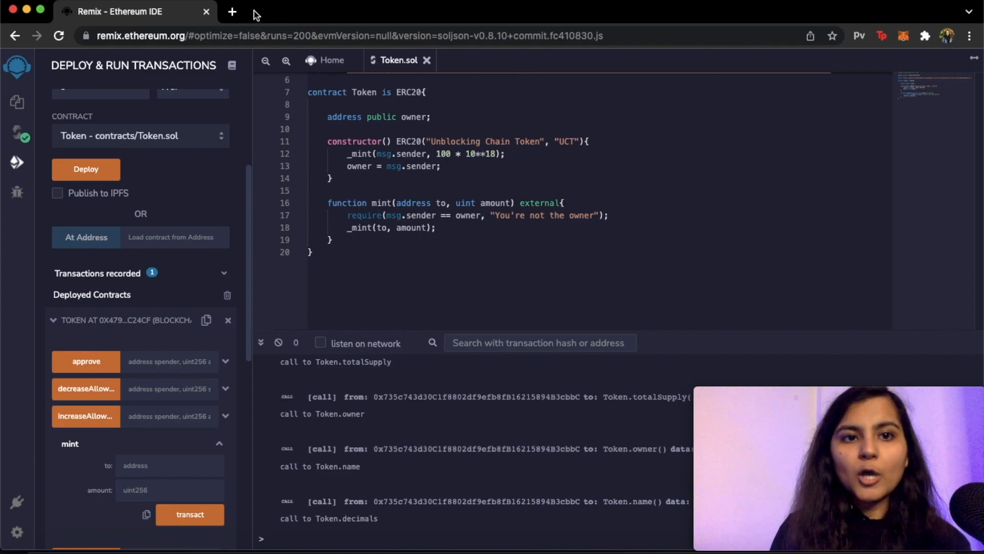
Step: Bring up the Mumbai PolygonScan explorer in a new tab
click(232, 11)
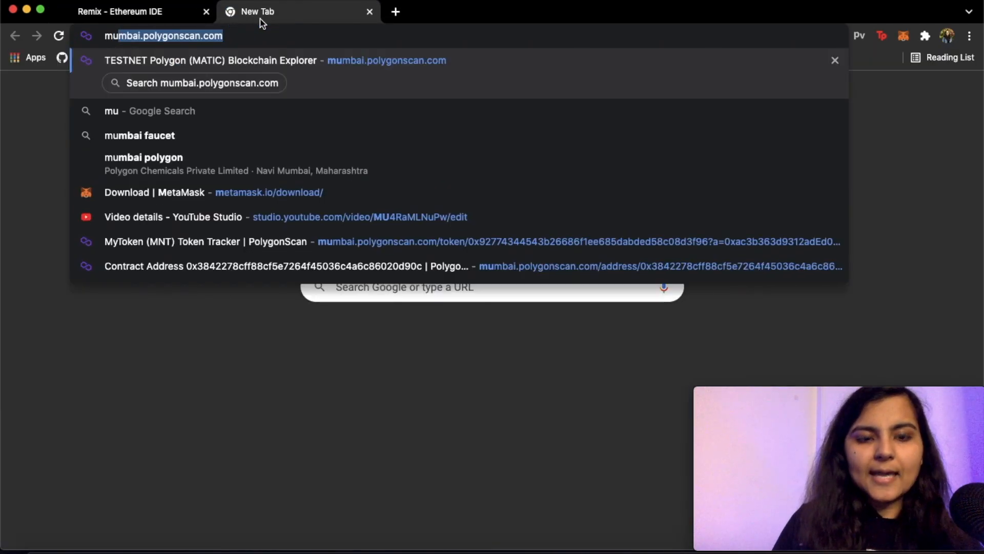
key(Return)
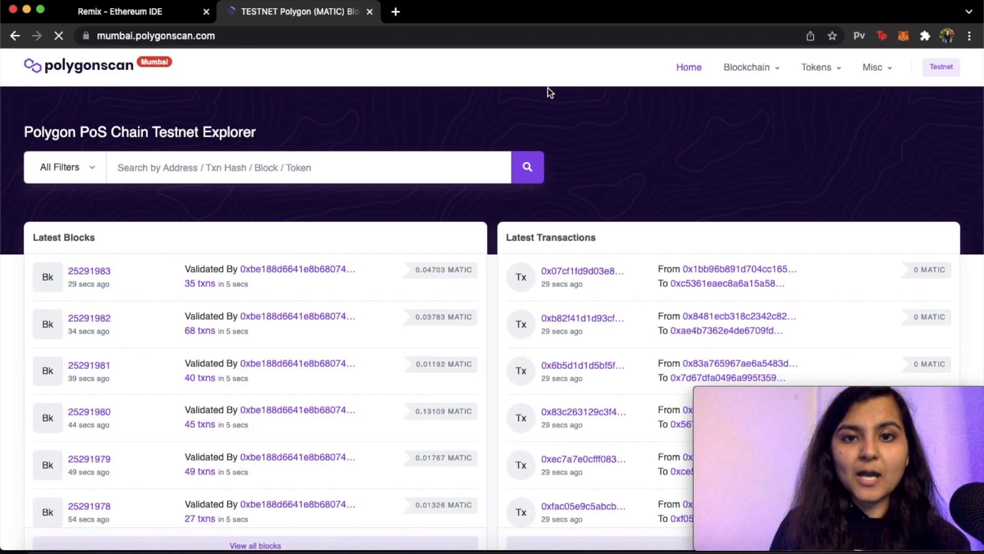
click(119, 11)
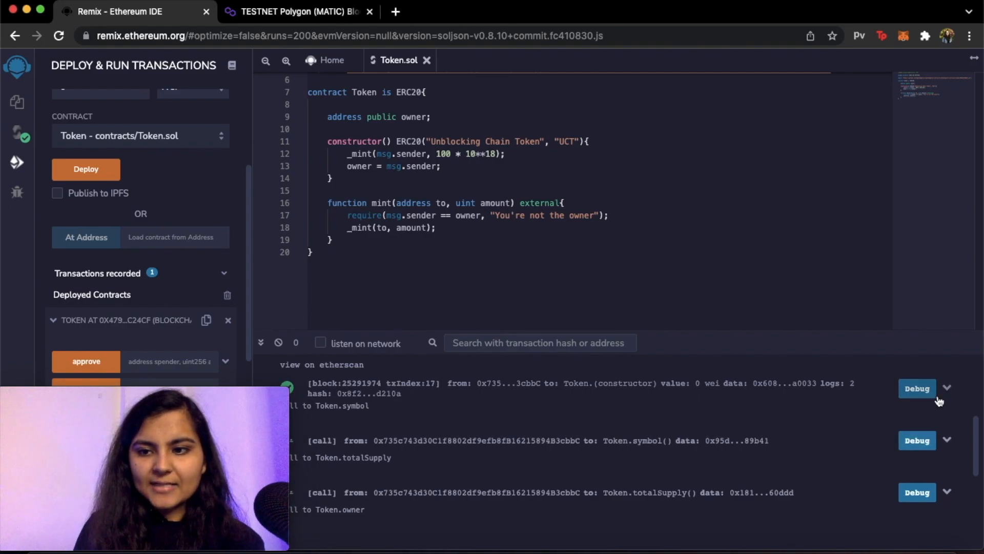
Step: Expand the deployment transaction details in Remix and select the deployer address
click(946, 387)
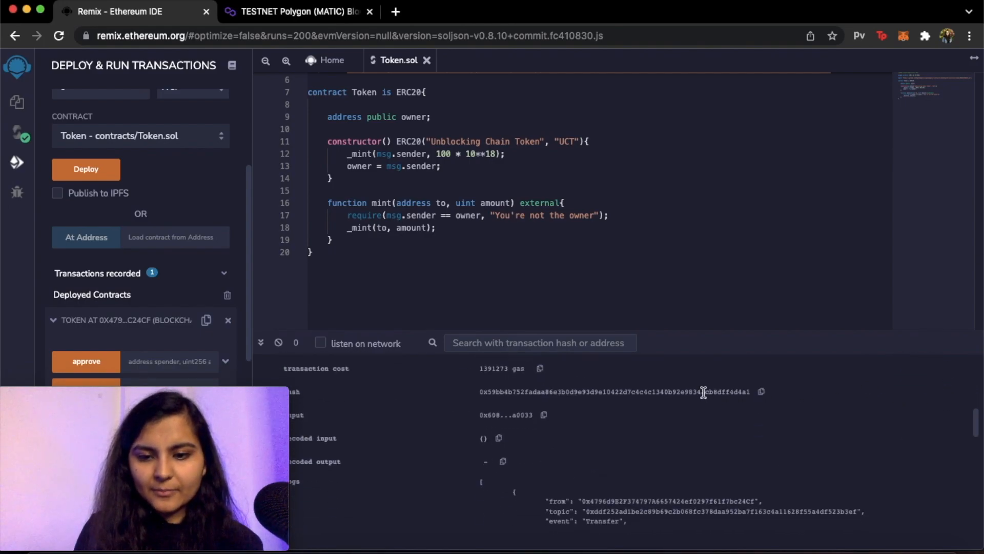
scroll(down, 3)
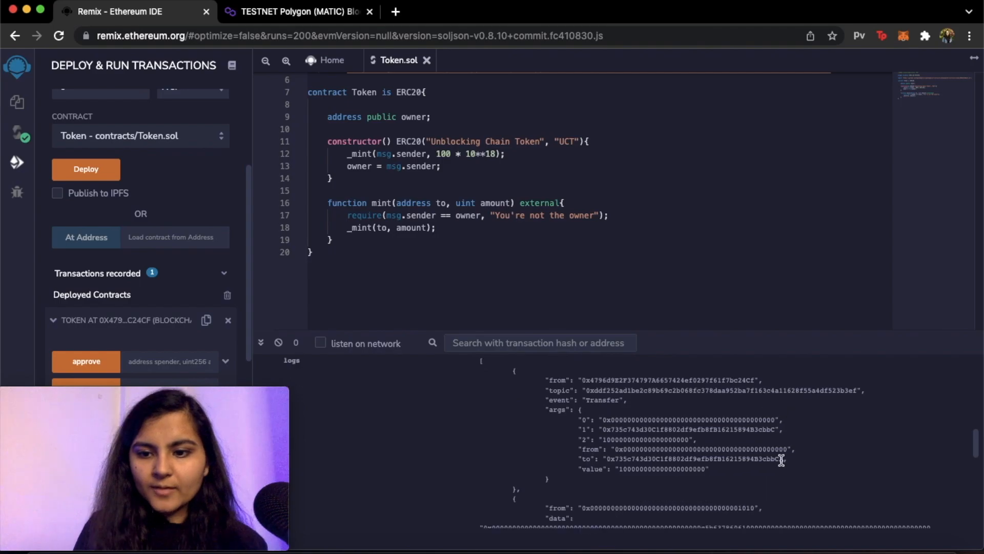
double_click(690, 458)
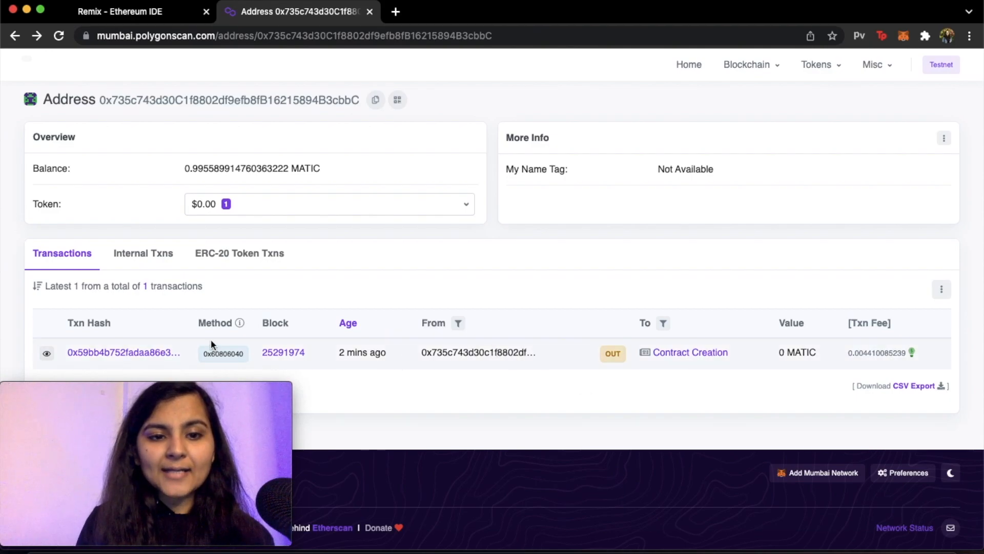
Step: View the Contract Creation transaction showing 100 UCT transferred to the deployer
click(124, 352)
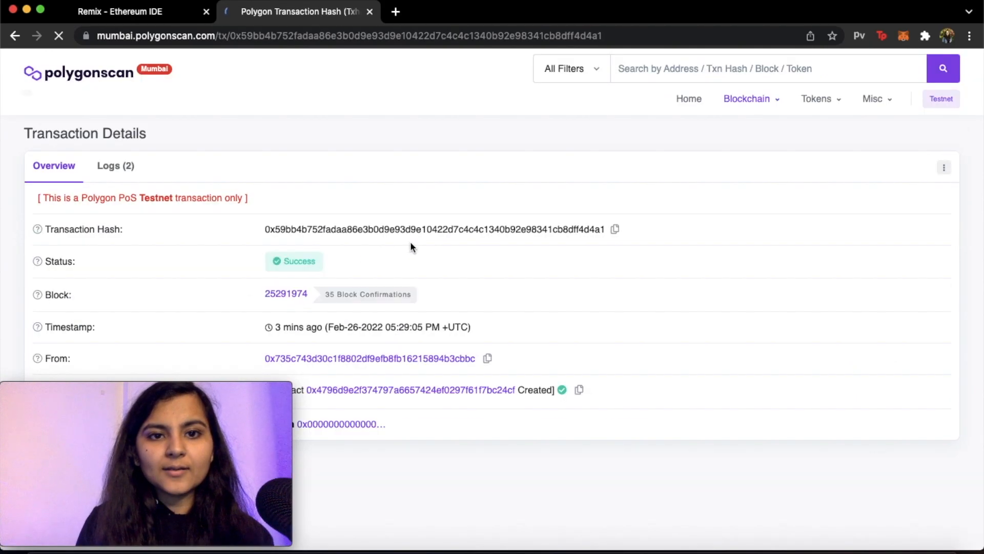
scroll(down, 3)
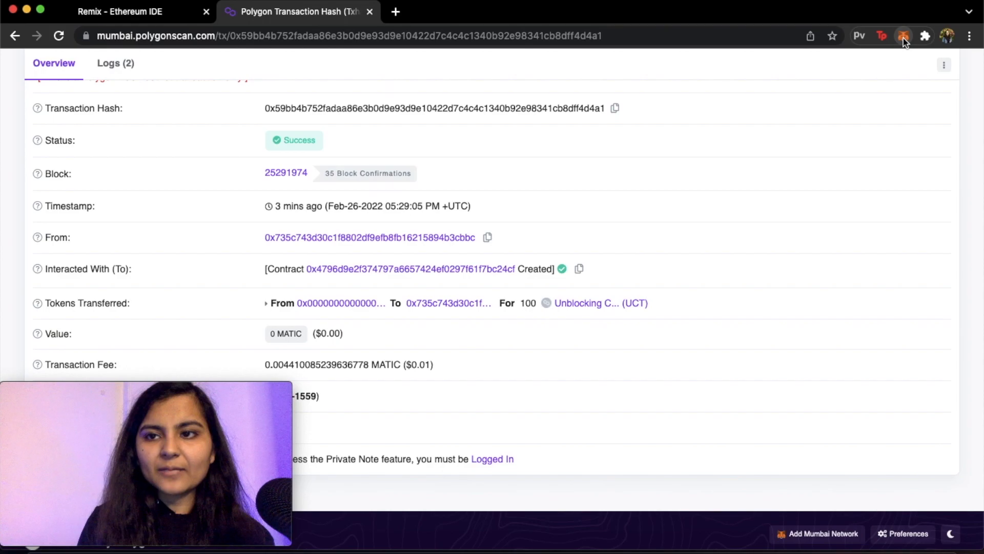
Step: Import UCT by its contract address so the wallet lists 100 UCT next to 0.9956 MATIC
click(905, 36)
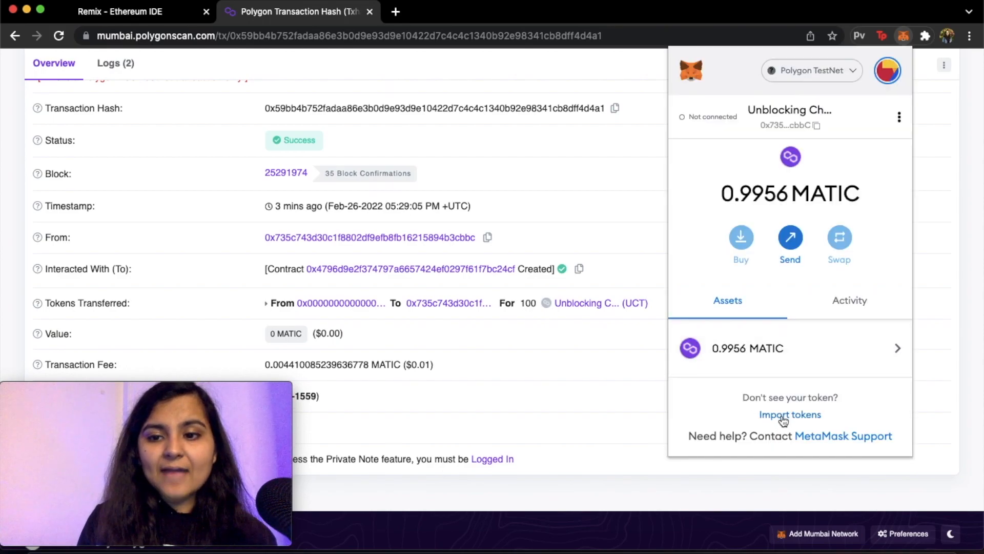
click(790, 414)
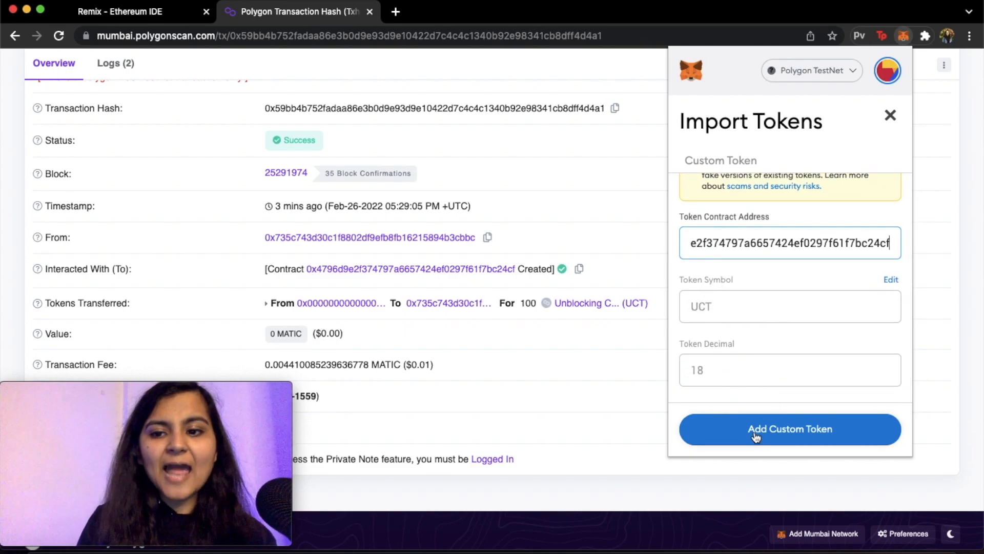
click(789, 428)
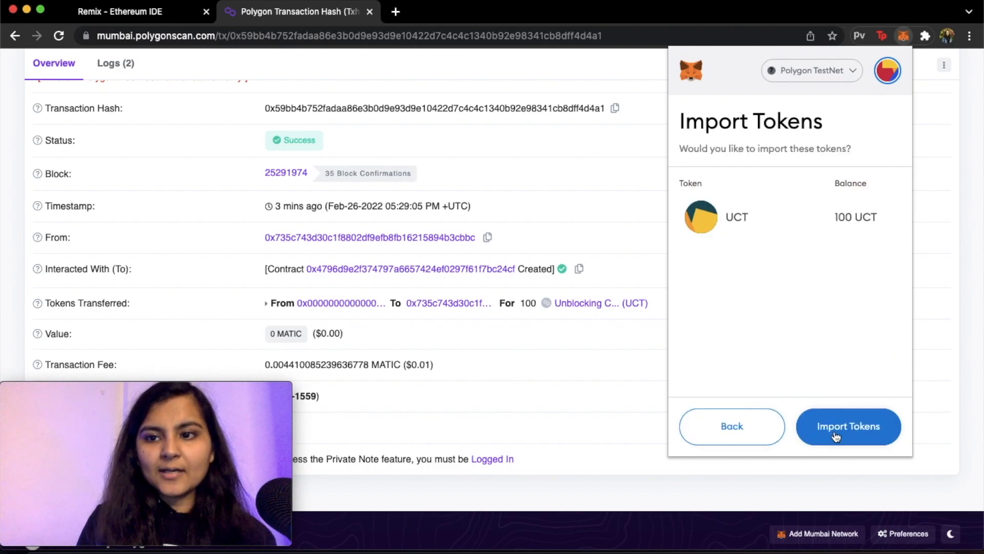
click(847, 426)
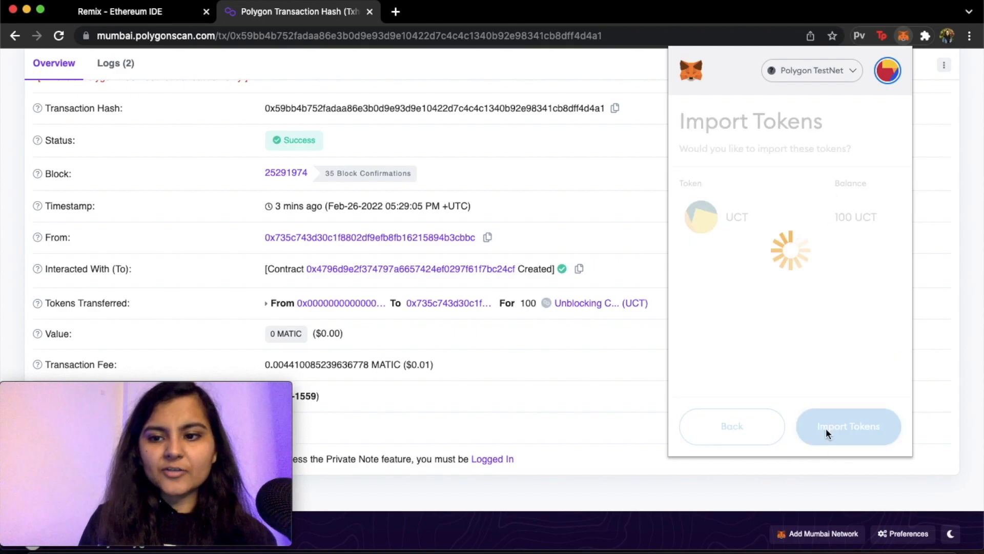
click(847, 427)
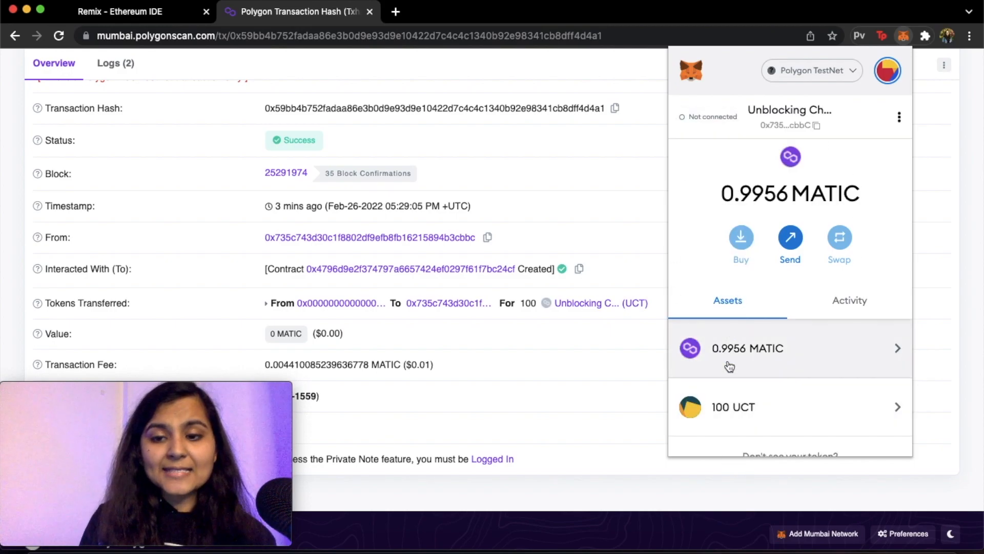
mouse_move(759, 409)
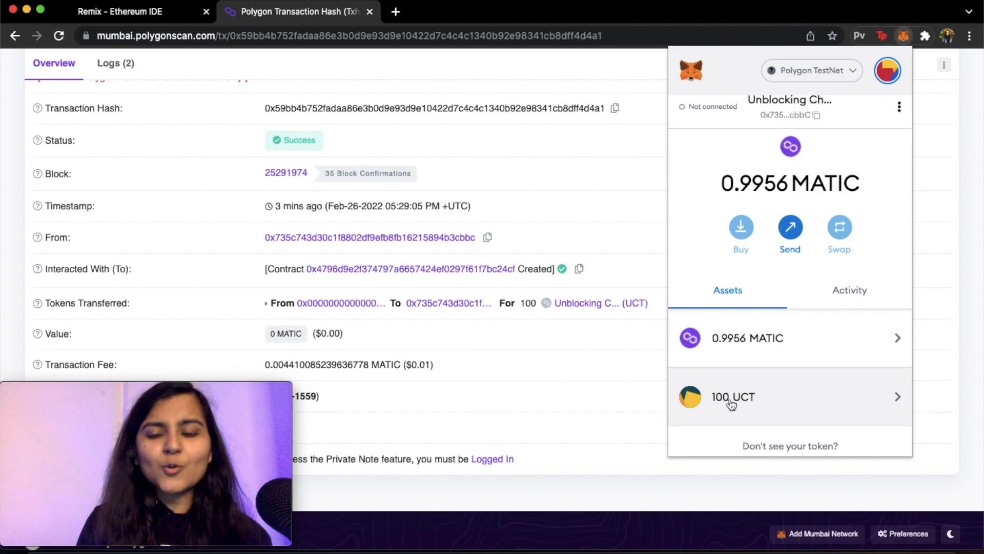
Step: Check the second account, then return to the Unblocking Chain account
click(888, 70)
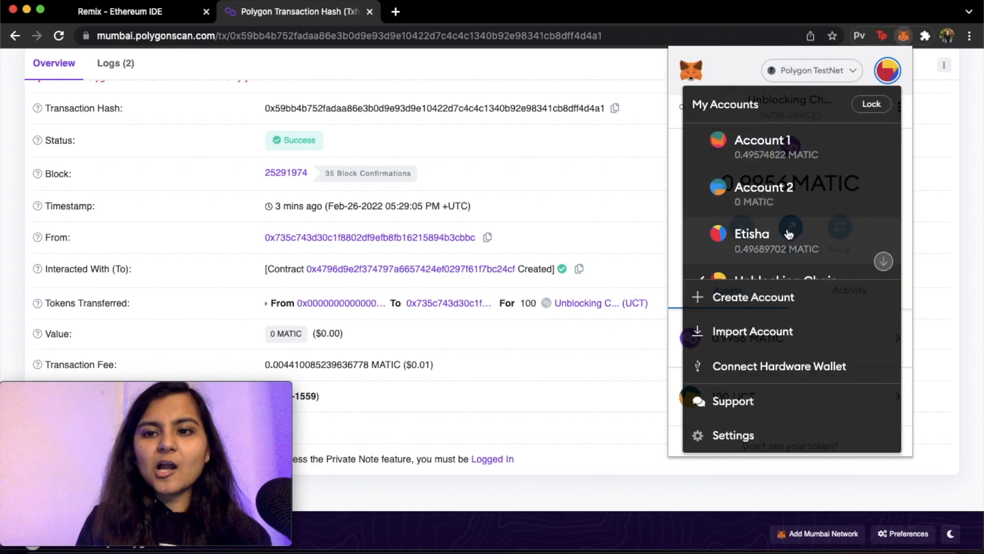
click(751, 234)
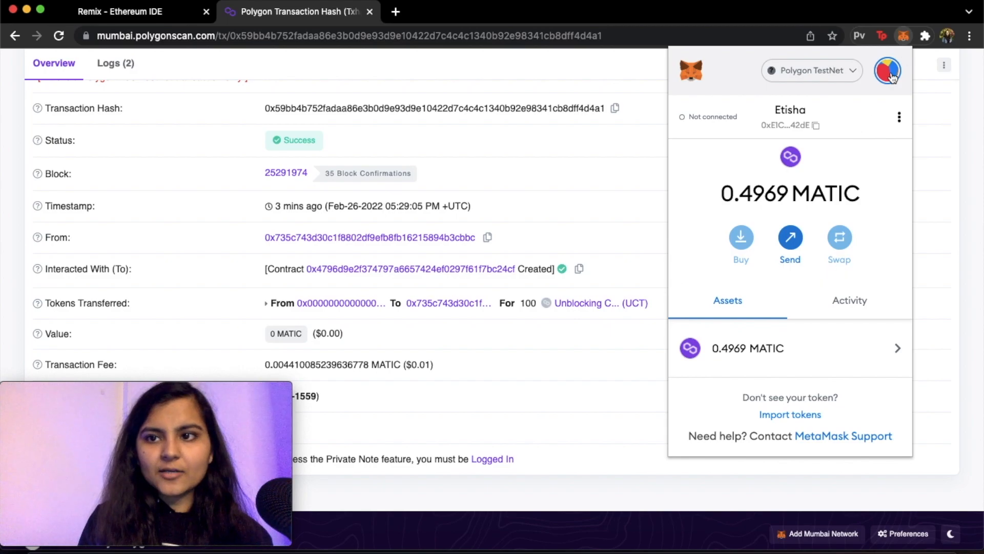
click(887, 70)
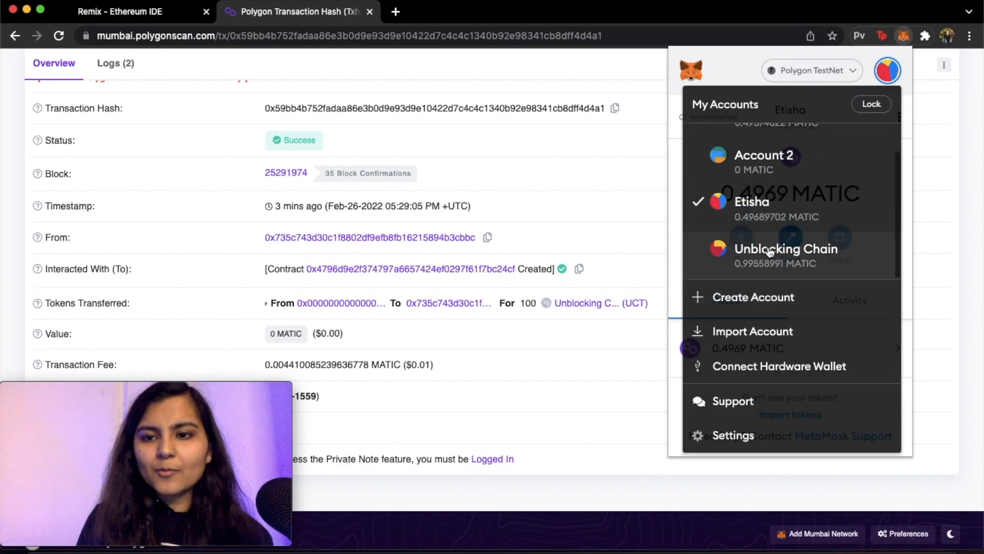
click(785, 248)
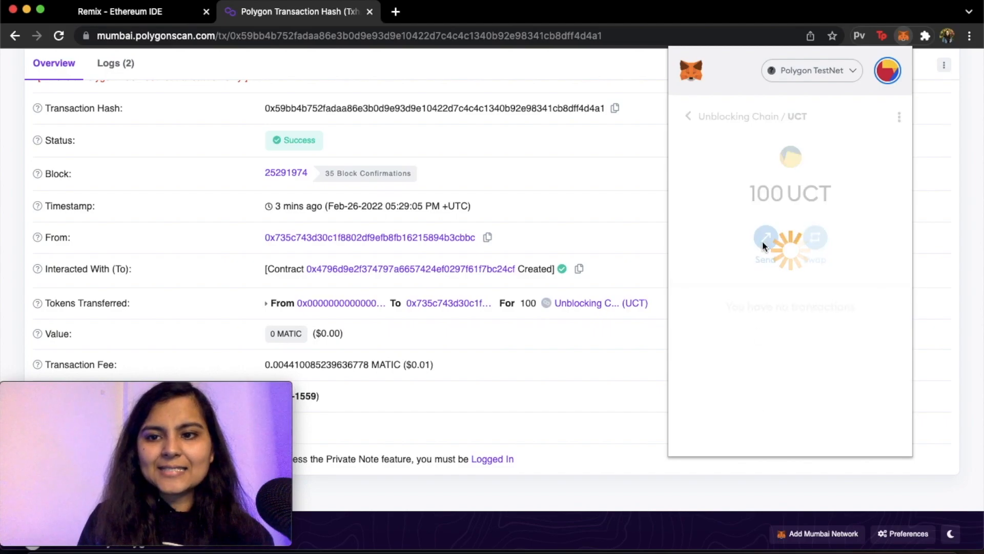
Step: Send 10 UCT to your own second account via 'Transfer between my accounts' and confirm
click(765, 242)
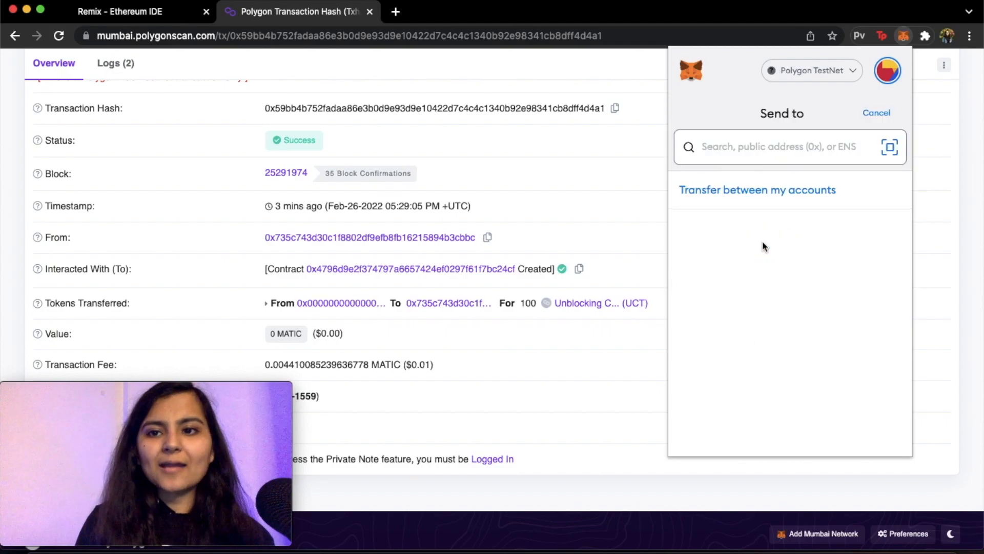
click(756, 190)
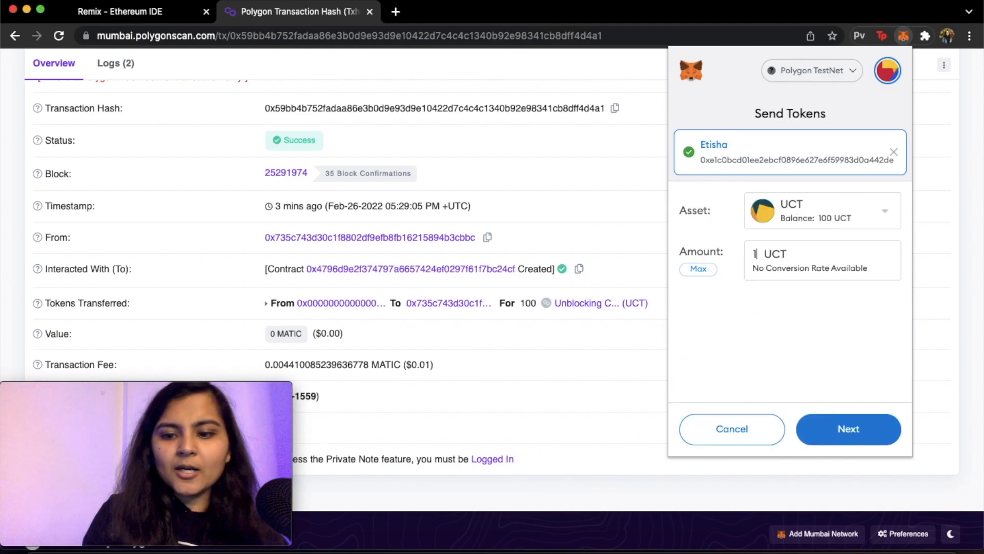
text(0)
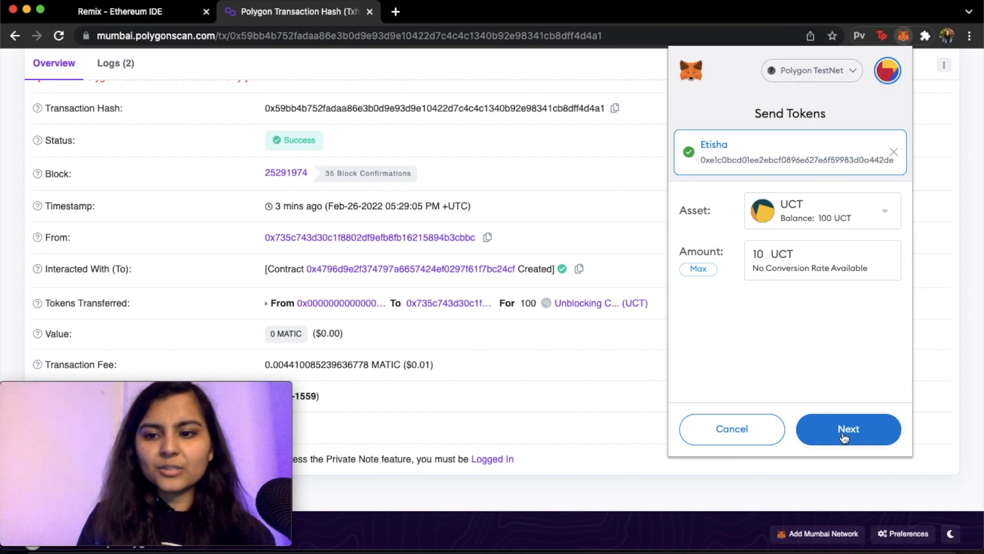
click(847, 429)
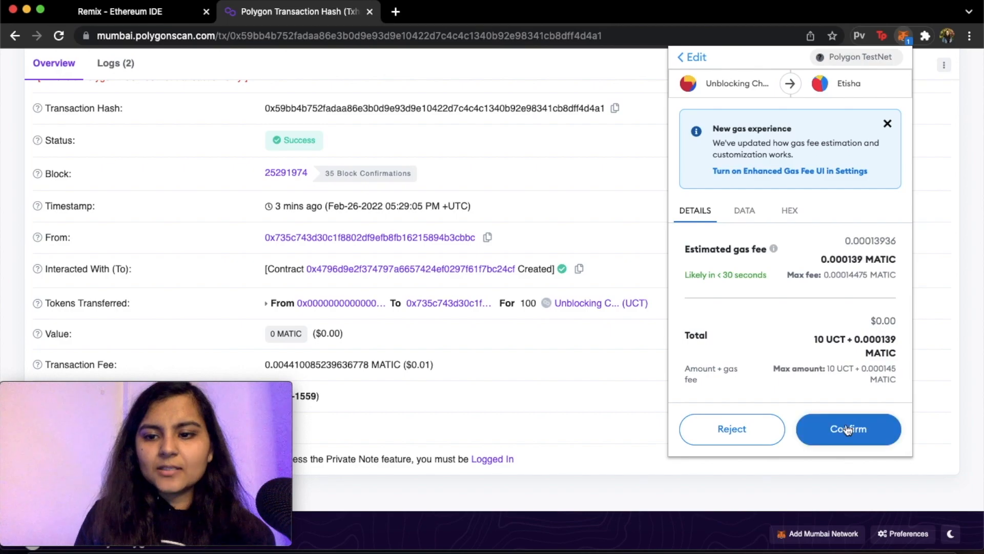
click(848, 428)
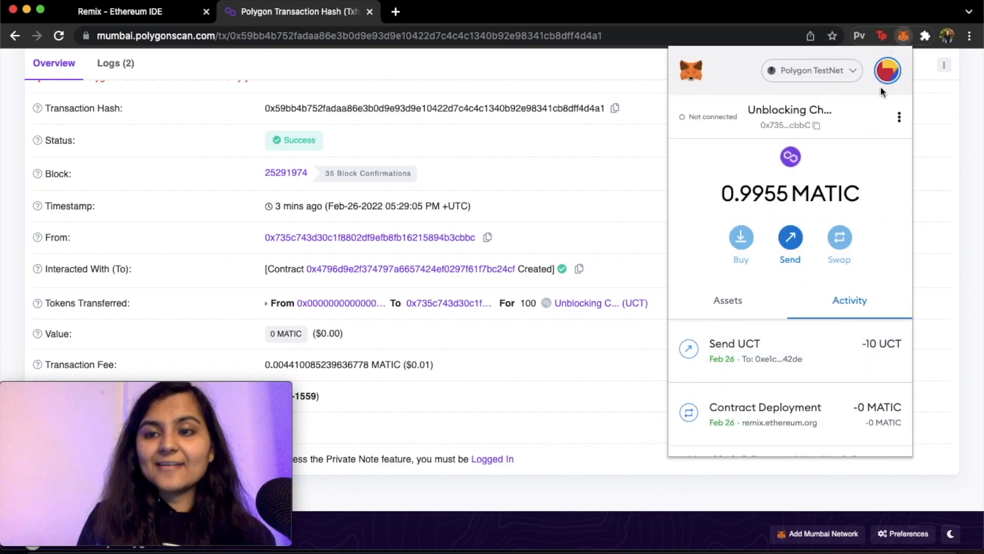
Step: Verify the other account lists 10 UCT and return to Remix
click(888, 70)
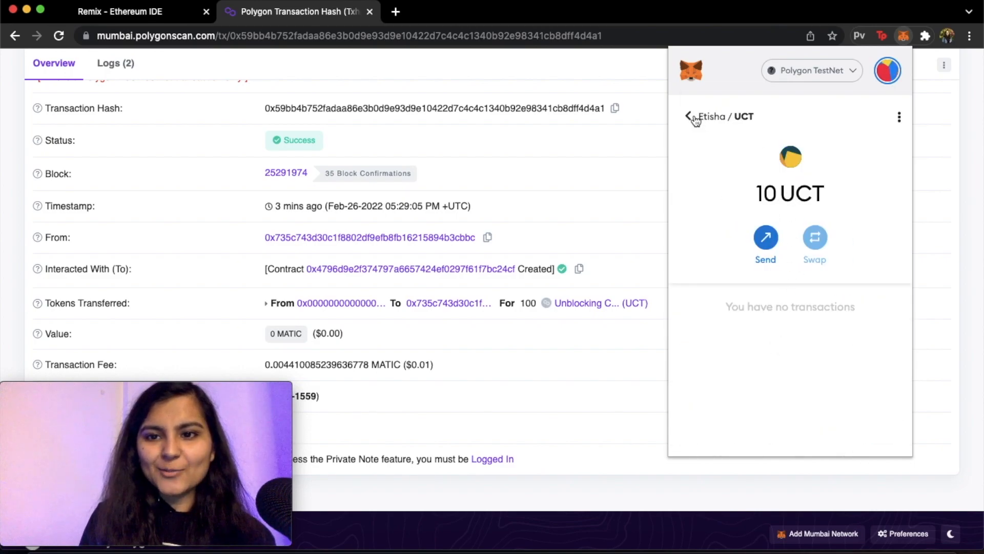
click(688, 115)
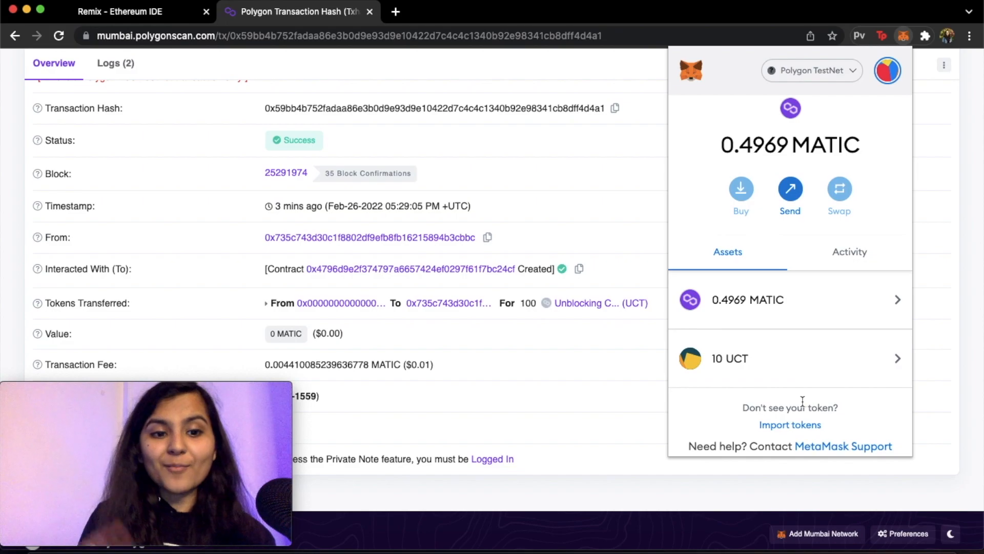
click(119, 12)
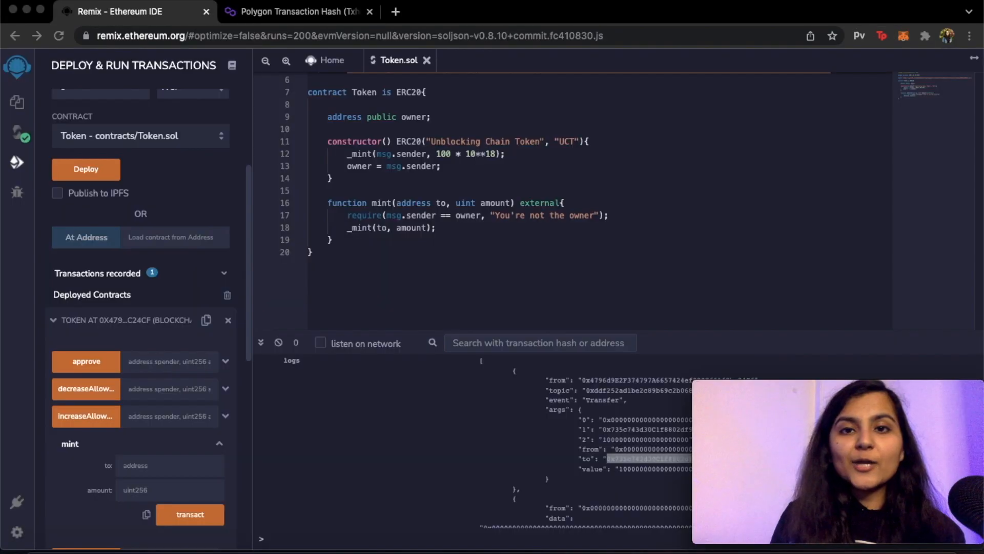
Step: Fill mint with the copied account address 0x735c… and amount 20 followed by 18 zeros
scroll(down, 3)
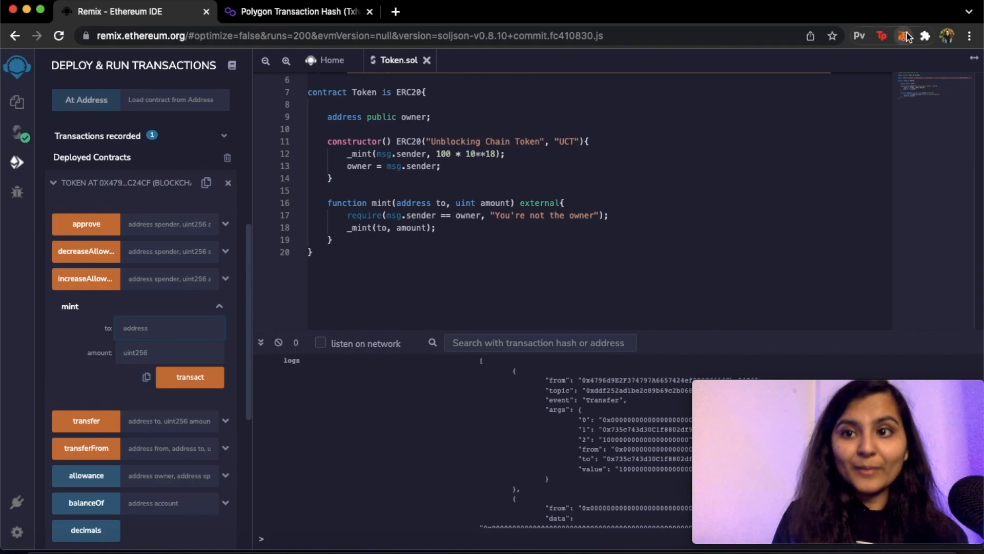
mouse_move(831, 136)
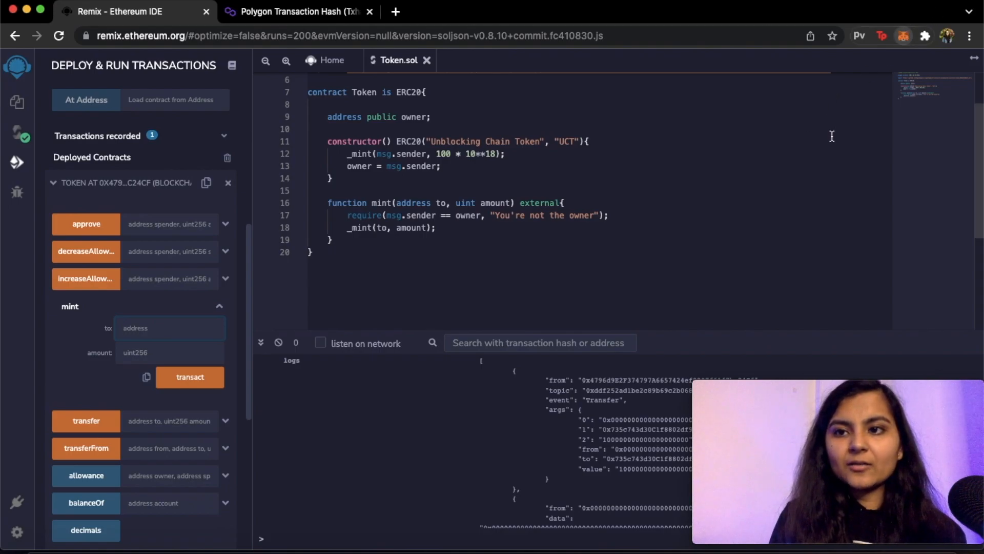
click(903, 36)
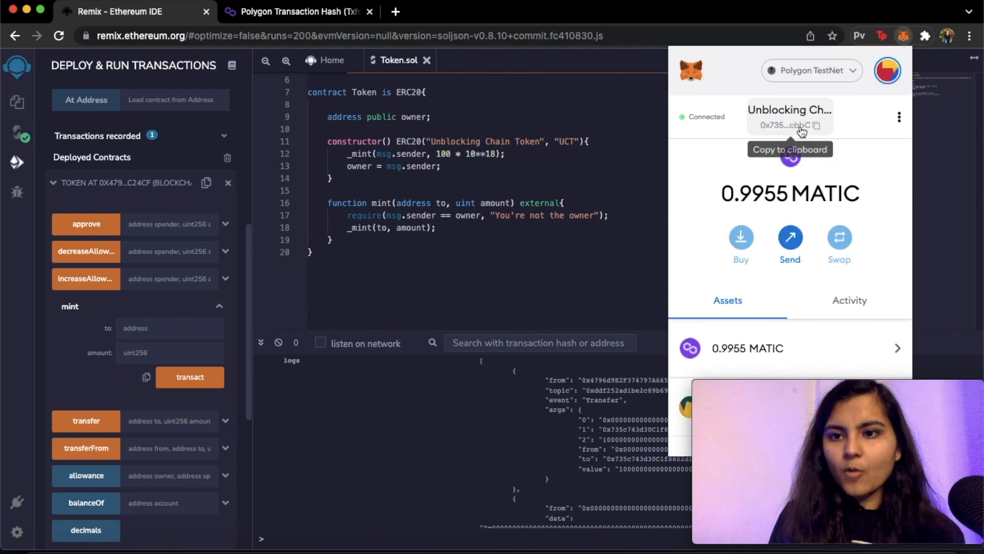
click(169, 328)
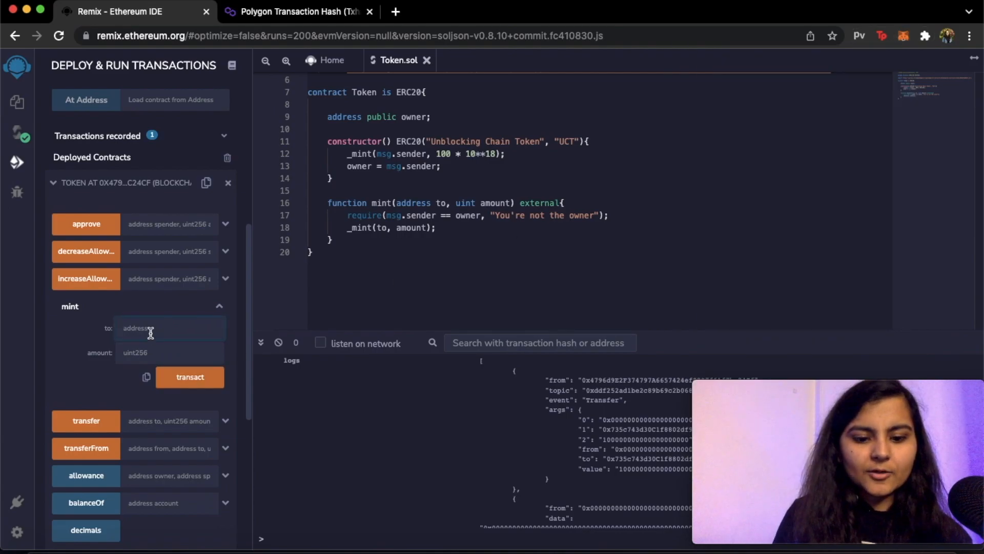
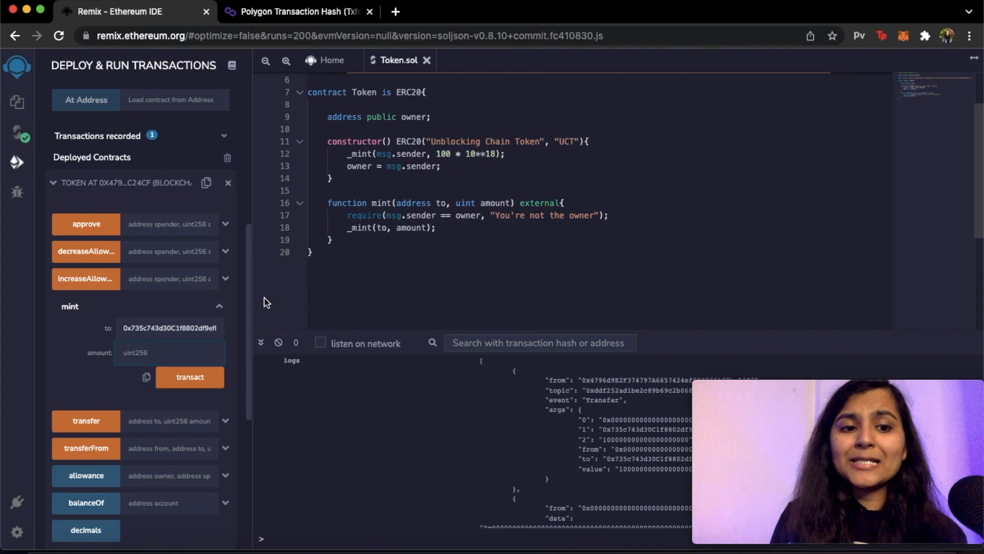
text(20000000000000000000)
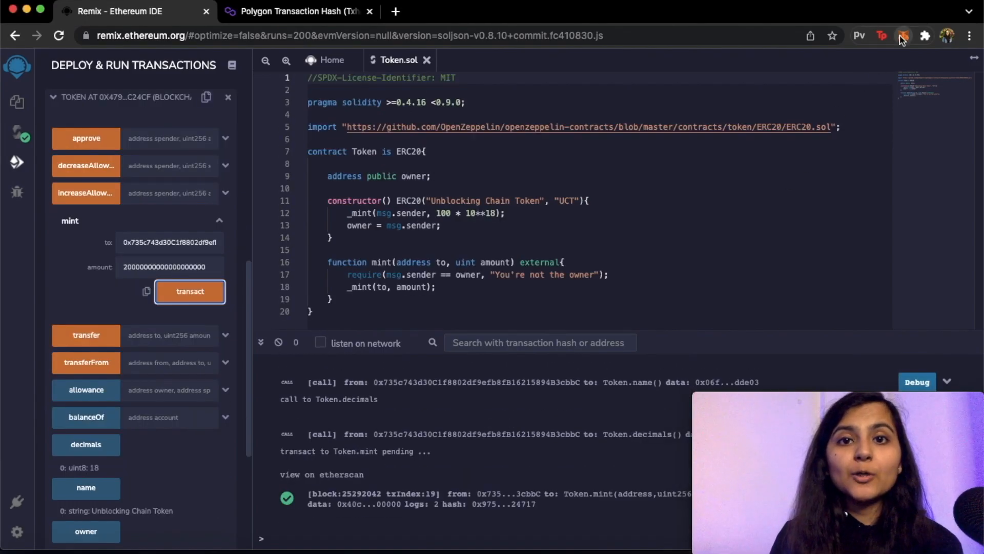
mouse_move(904, 36)
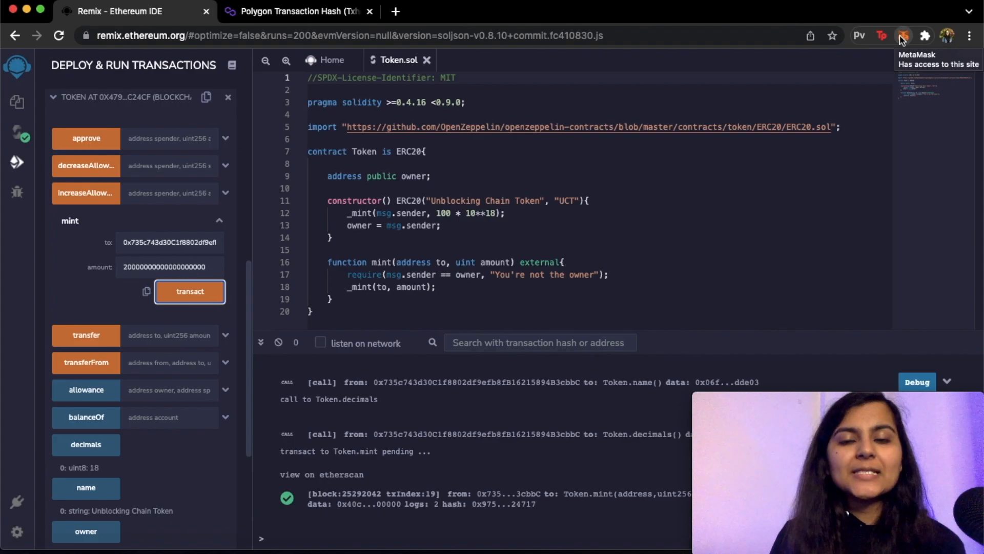
click(904, 34)
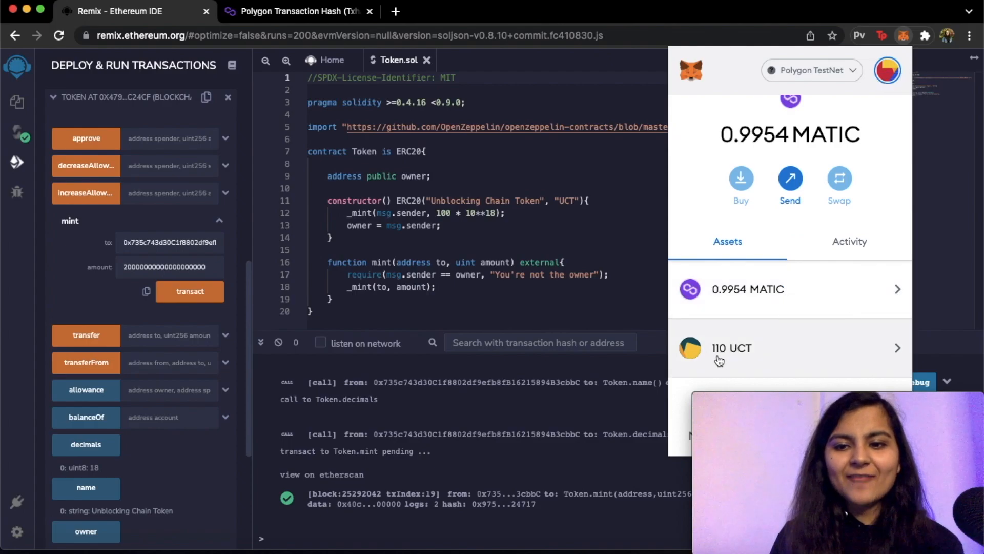
click(902, 35)
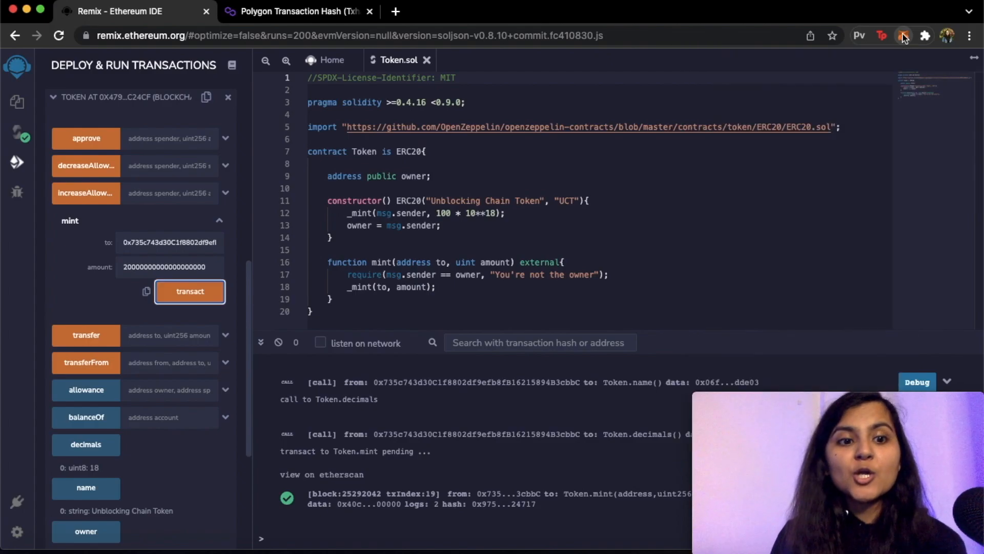